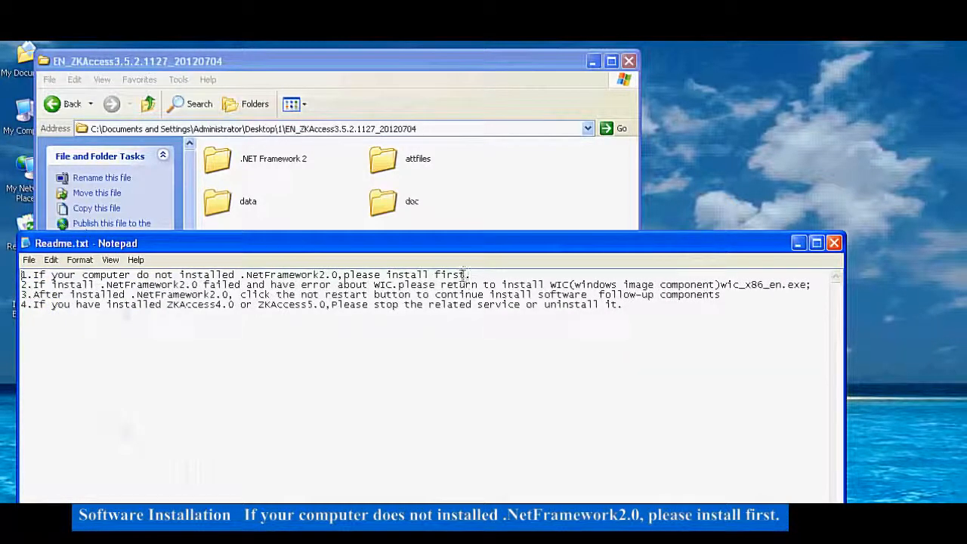
Open the .NET Framework 2 folder of the EN_ZKAccess3.5 package and select dotnetfx.exe
triple_click(227, 275)
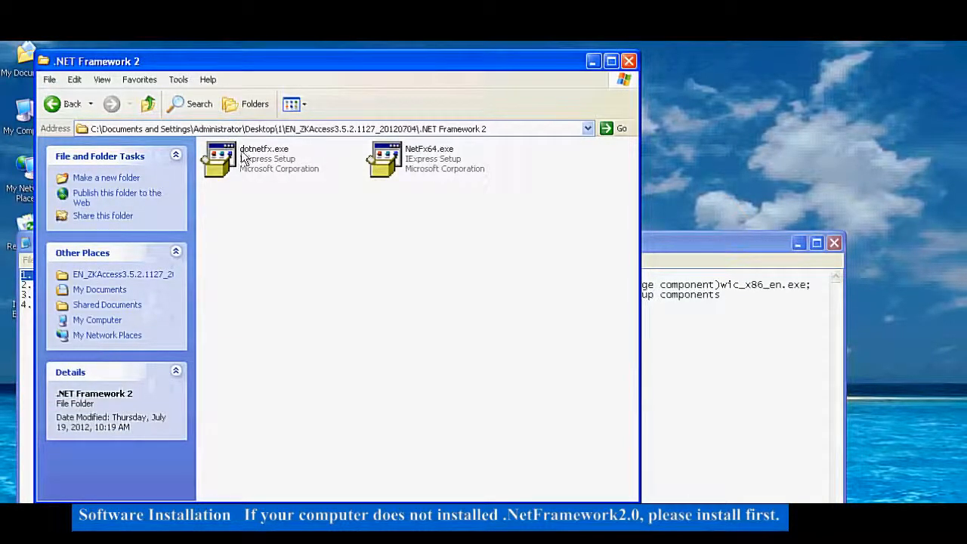
double_click(219, 159)
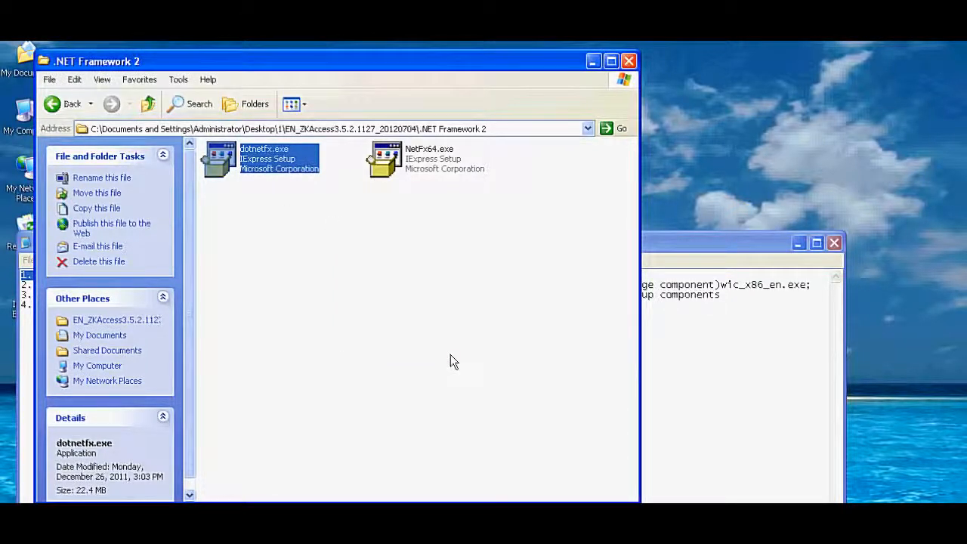
Run dotnetfx.exe, accept the license terms, install .NET Framework 2.0 and finish the wizard
double_click(260, 159)
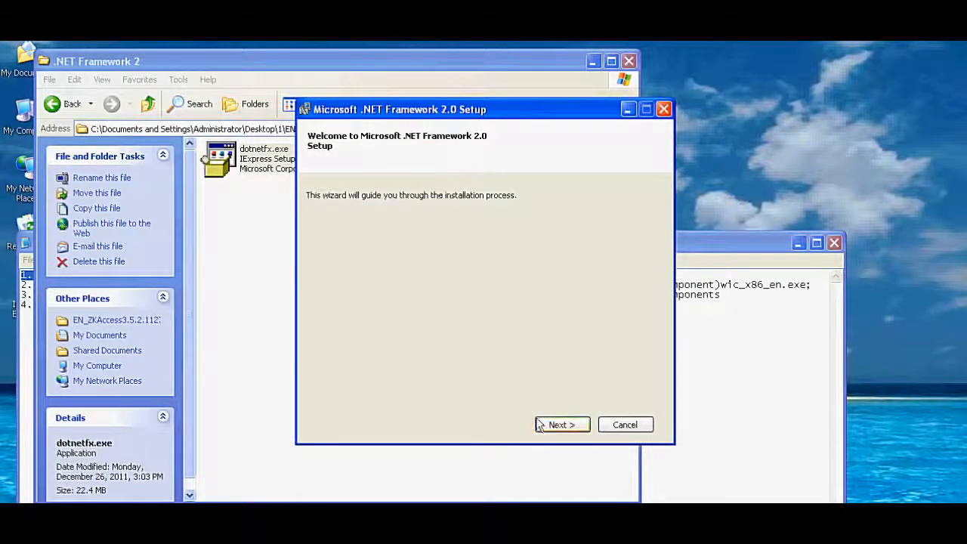
left_click(560, 423)
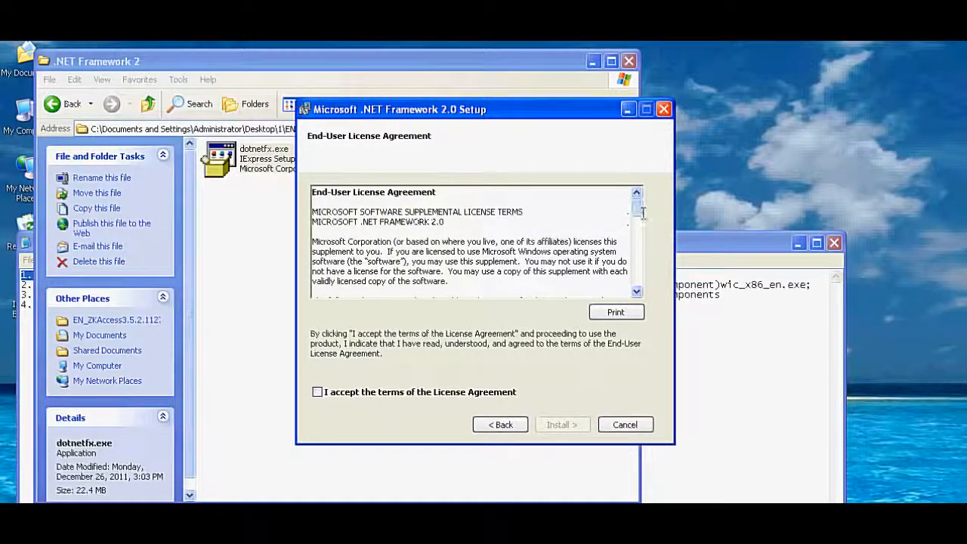
scroll("down", 3)
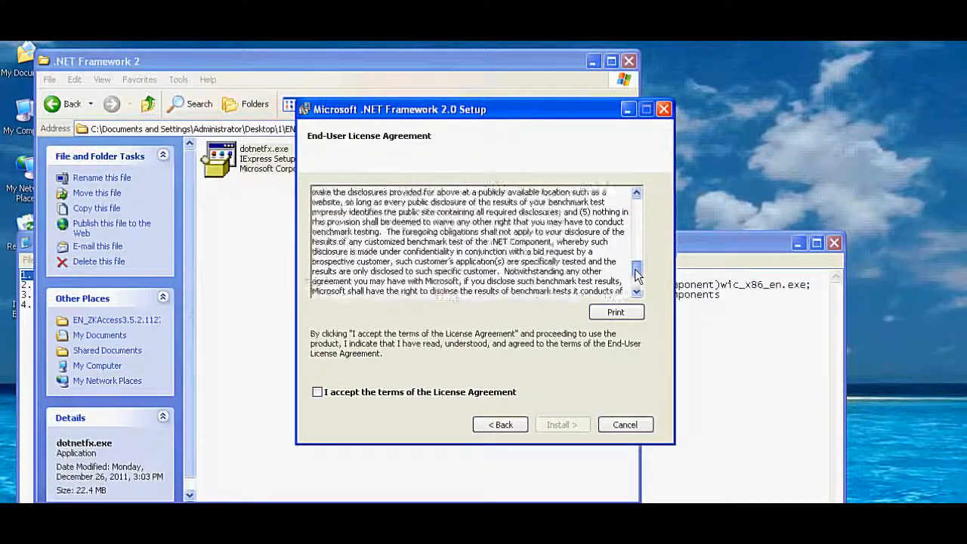
left_click(318, 391)
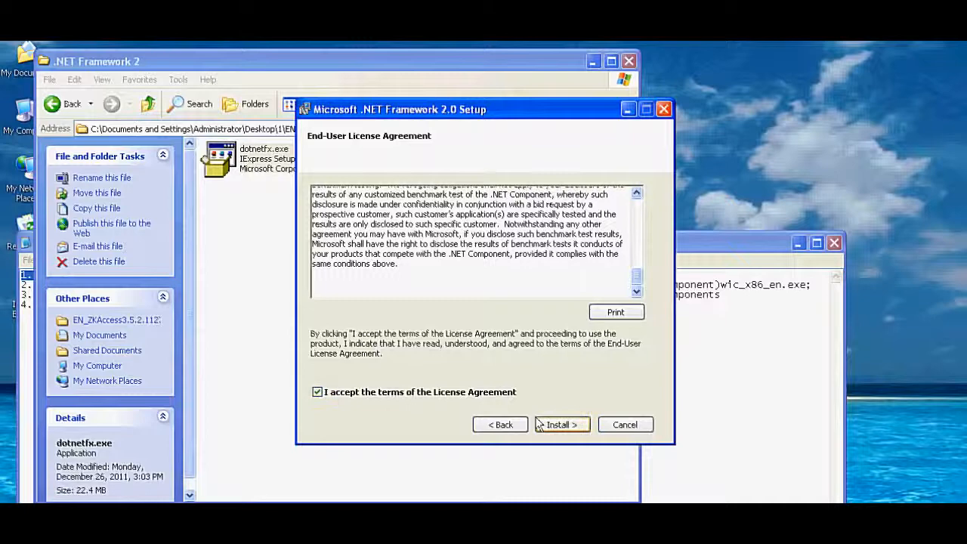
left_click(558, 423)
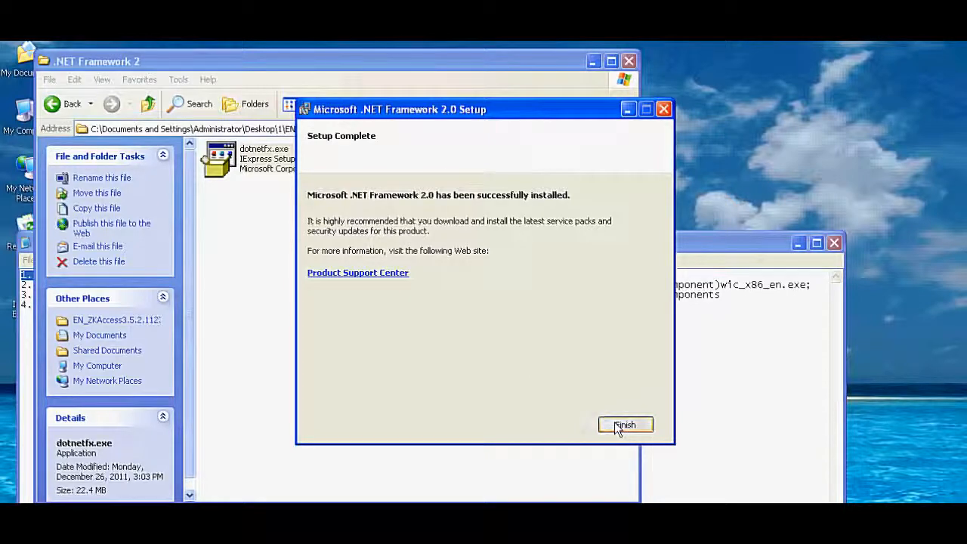
left_click(625, 424)
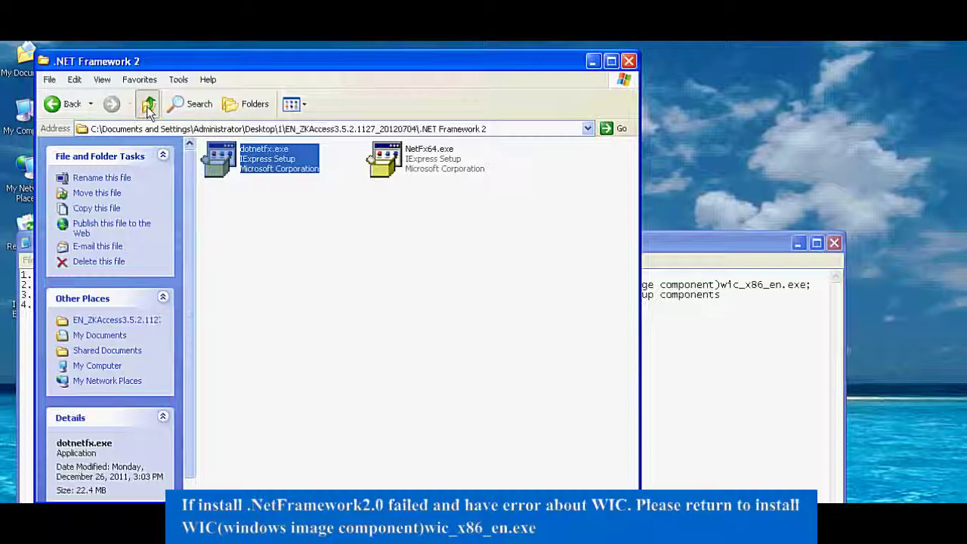
Browse into the package's 'more' folder for the WIC installer and return to the root folder
left_click(149, 102)
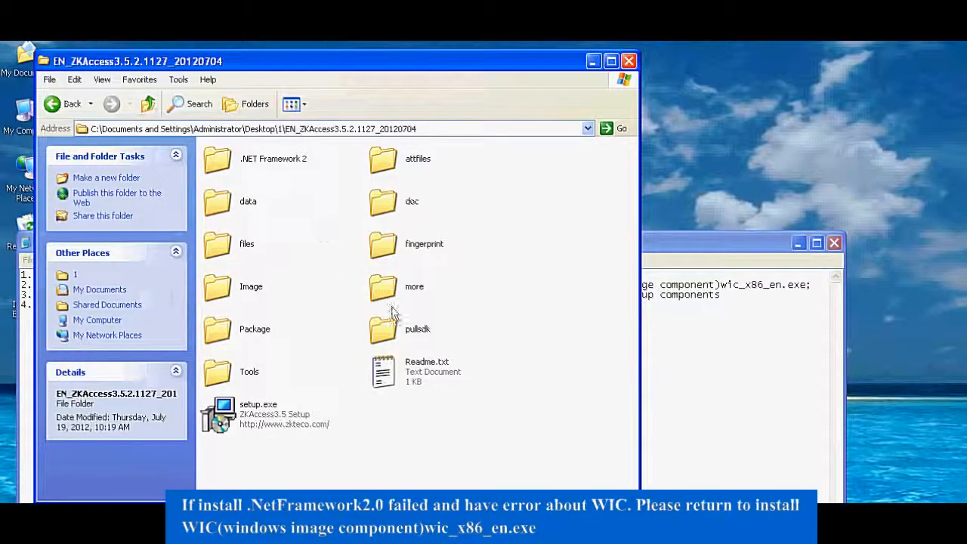
double_click(383, 287)
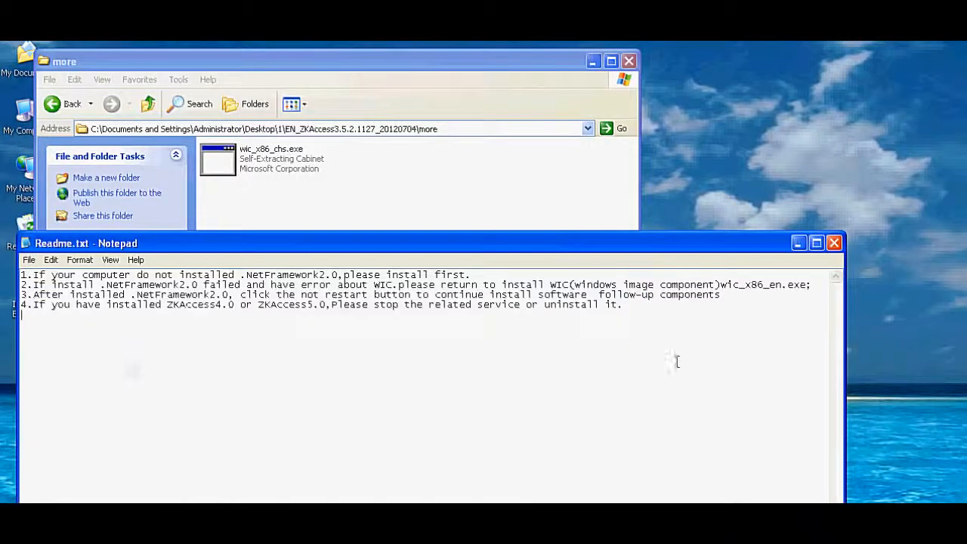
double_click(90, 293)
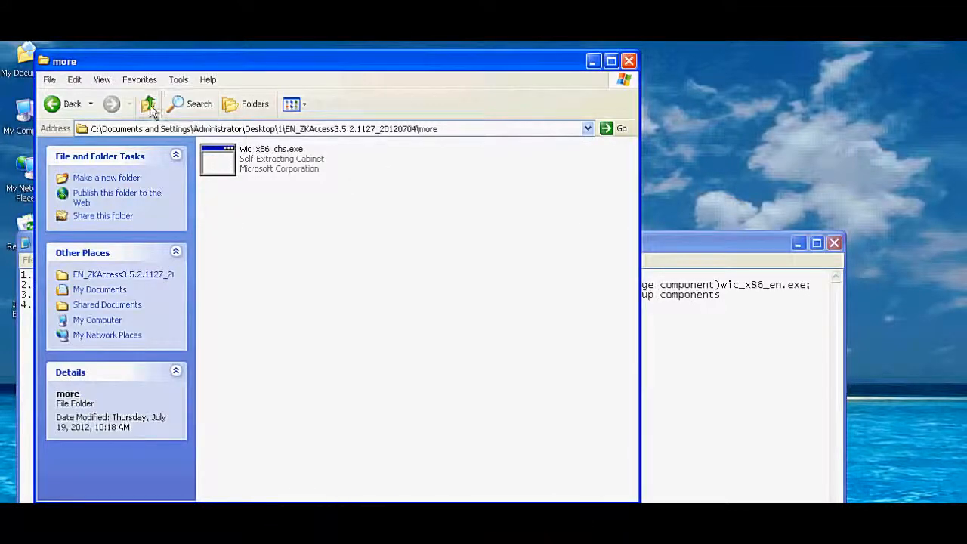
left_click(148, 103)
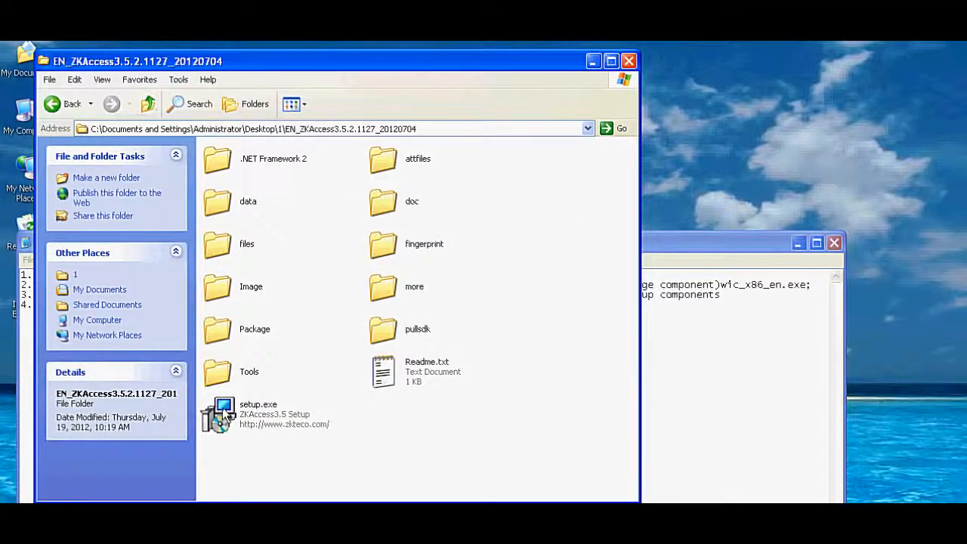
Launch setup.exe and keep English as the setup language
double_click(218, 414)
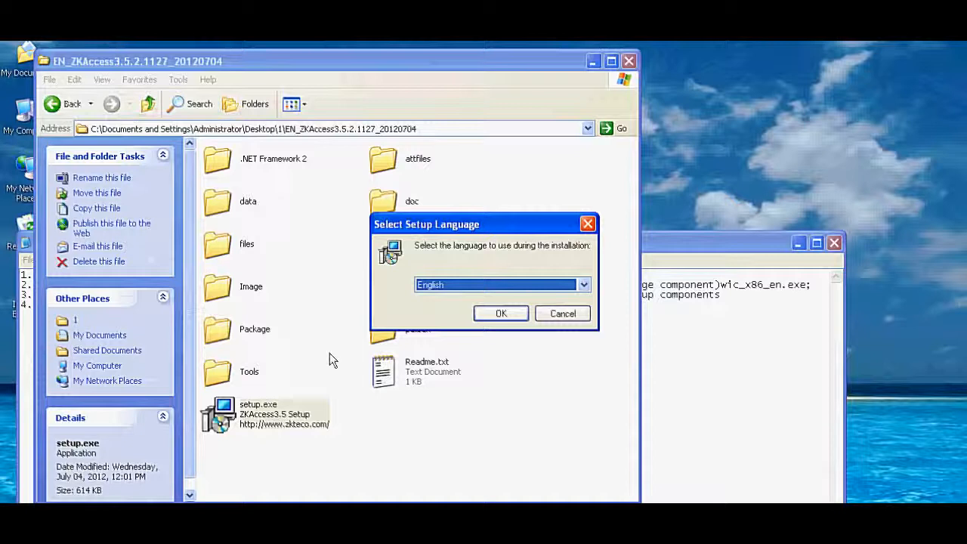
left_click(500, 313)
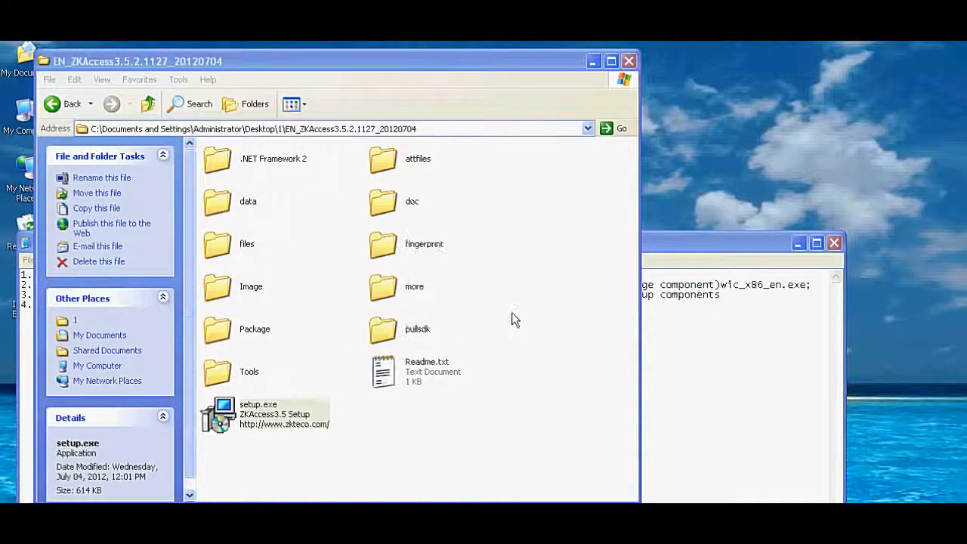
Pass the welcome page and accept the ZKAccess3.5 license agreement
double_click(218, 414)
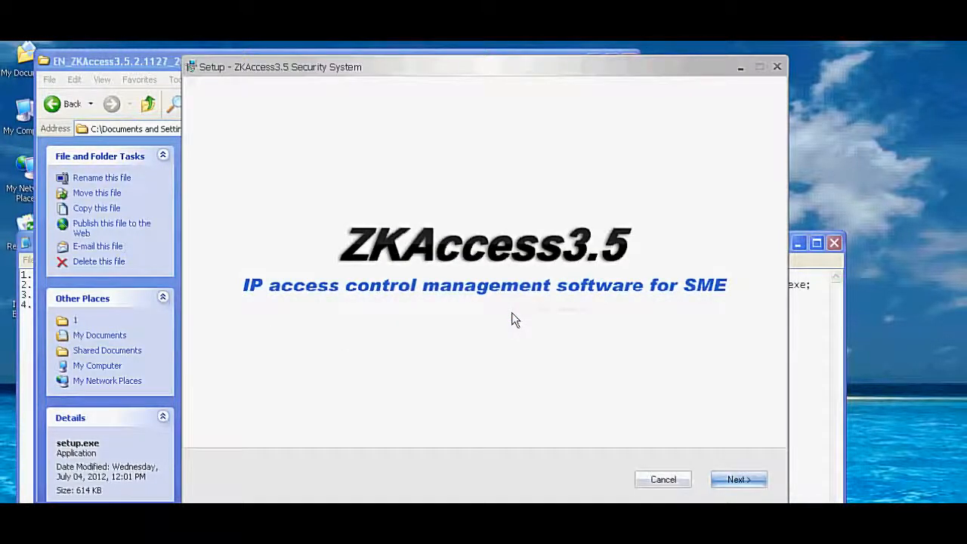
left_click(737, 479)
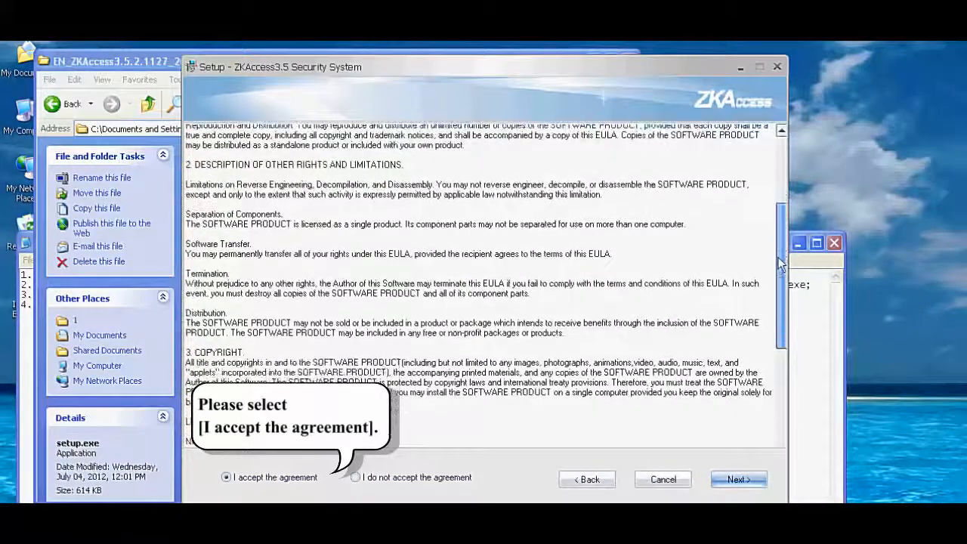
scroll("down", 3)
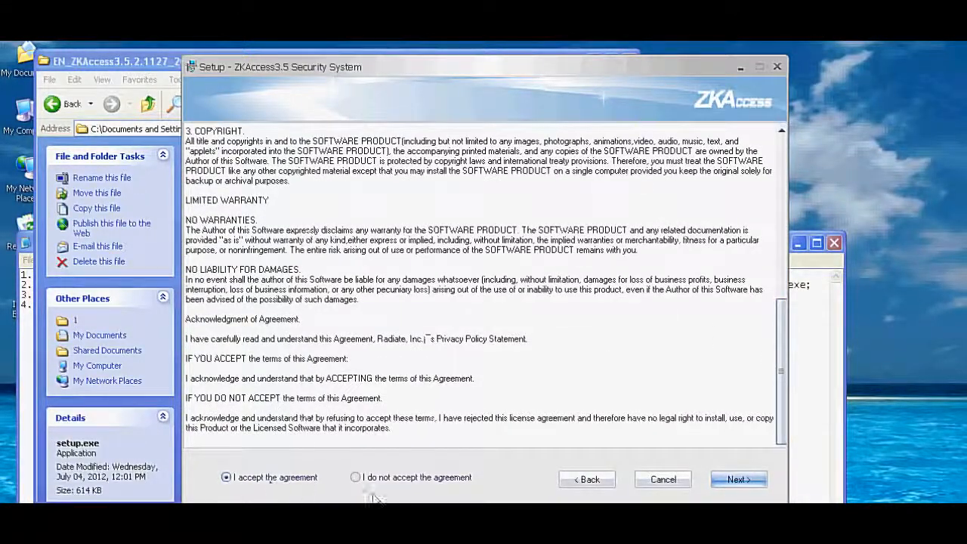
left_click(737, 479)
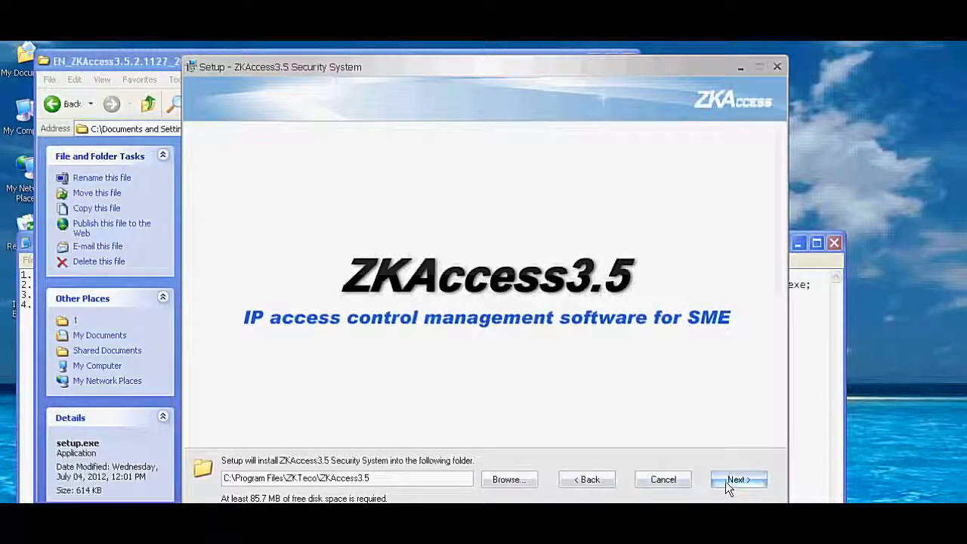
mouse_move(508, 481)
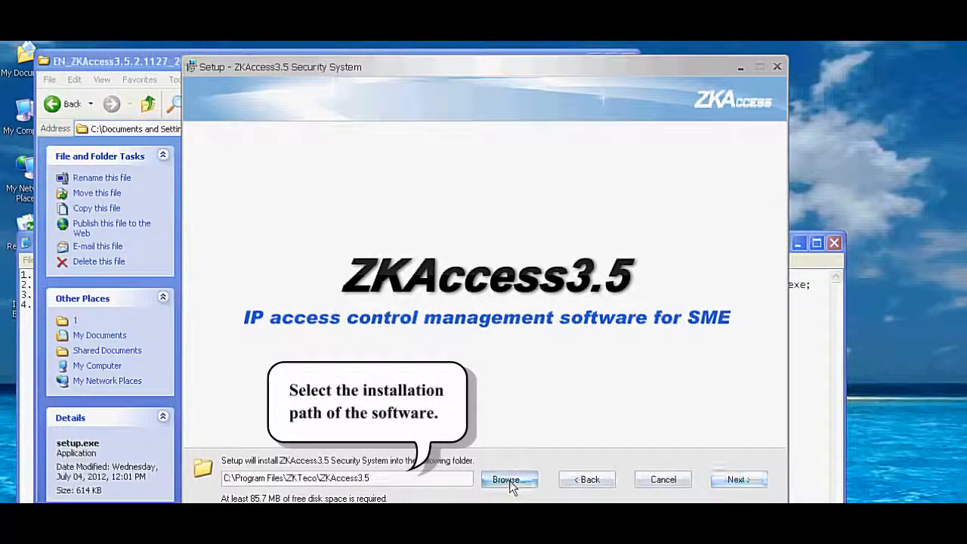
Keep the default installation path and Start Menu shortcut folder, reaching the database page
left_click(508, 481)
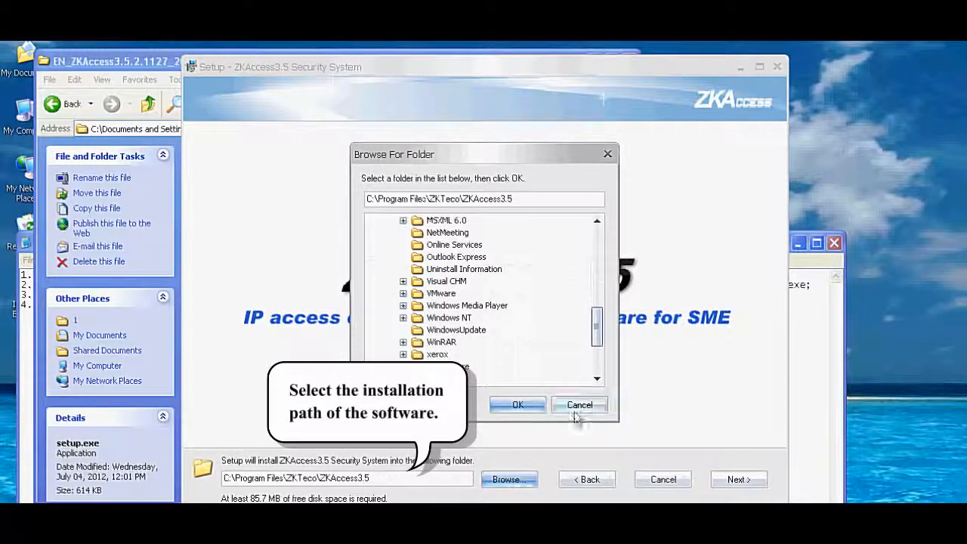
left_click(517, 405)
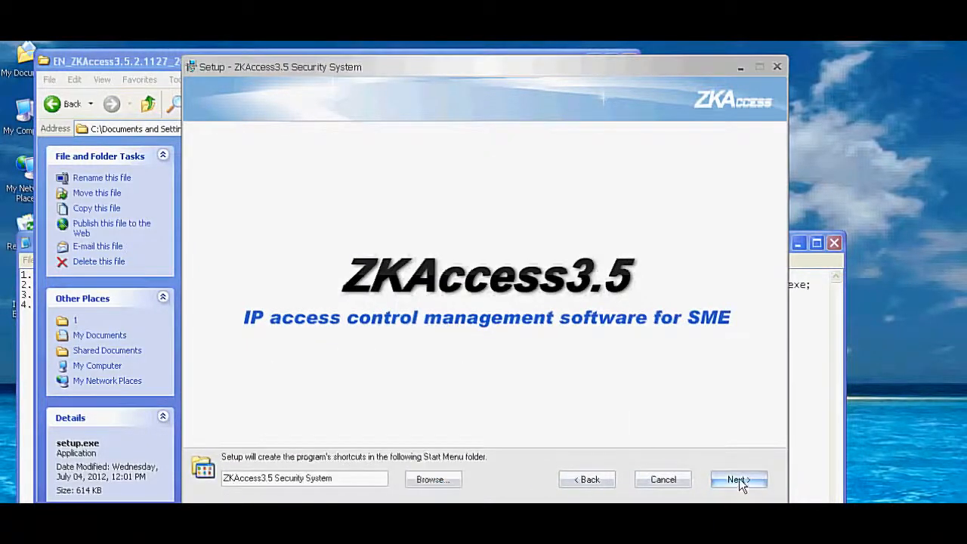
left_click(738, 481)
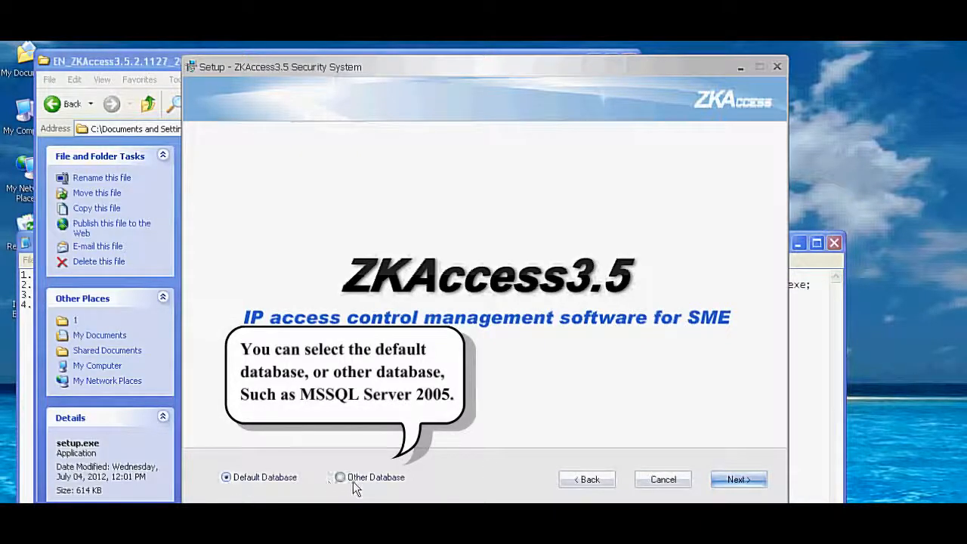
Choose MSSQLServer2005 with database zk_db, user sa and host B3A4A\SQLEXPRESS
left_click(339, 477)
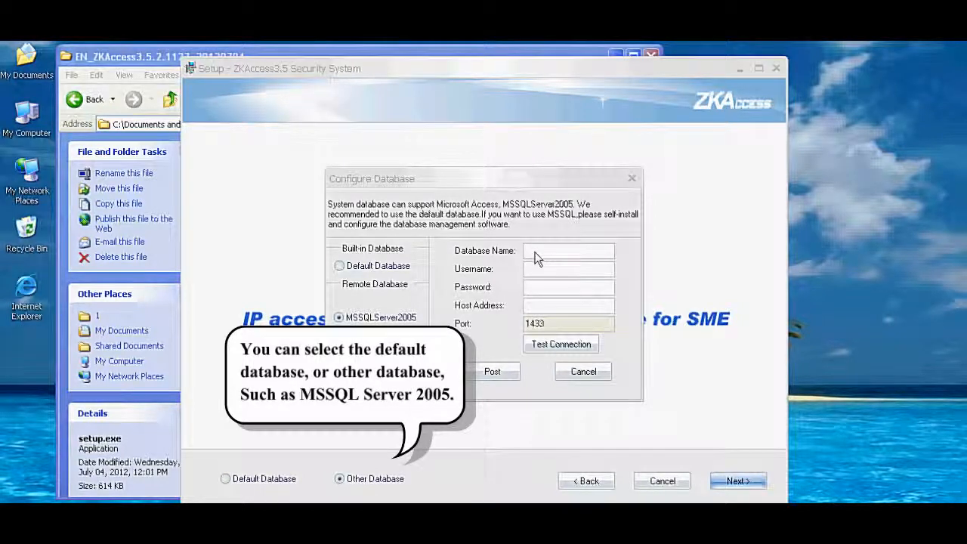
left_click(568, 251)
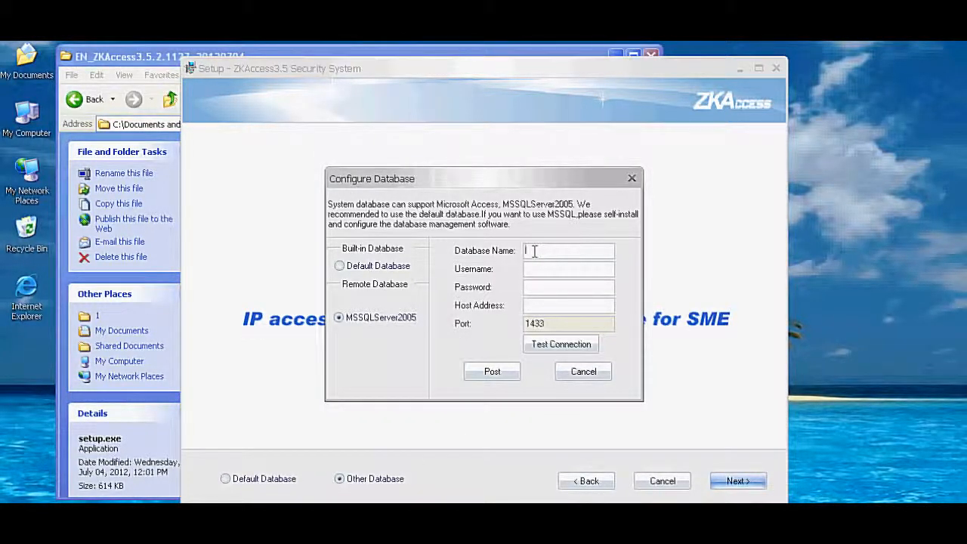
type("zkeco")
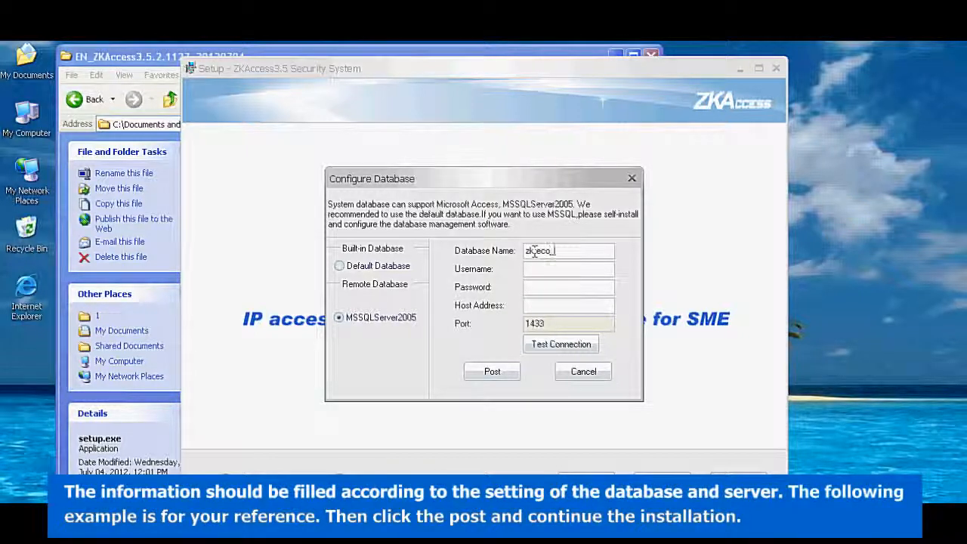
type("_db")
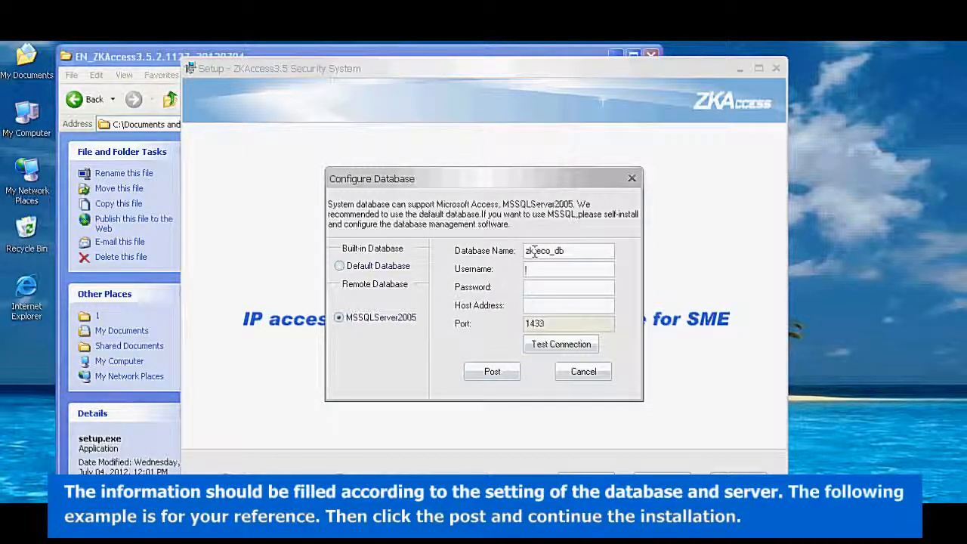
type("sa")
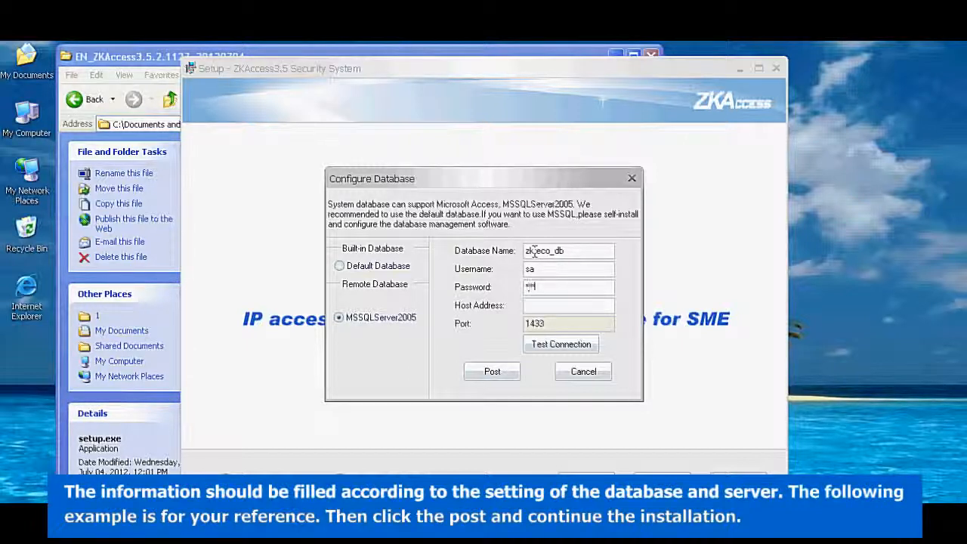
type("B3A4A\\SQLEXPRESS")
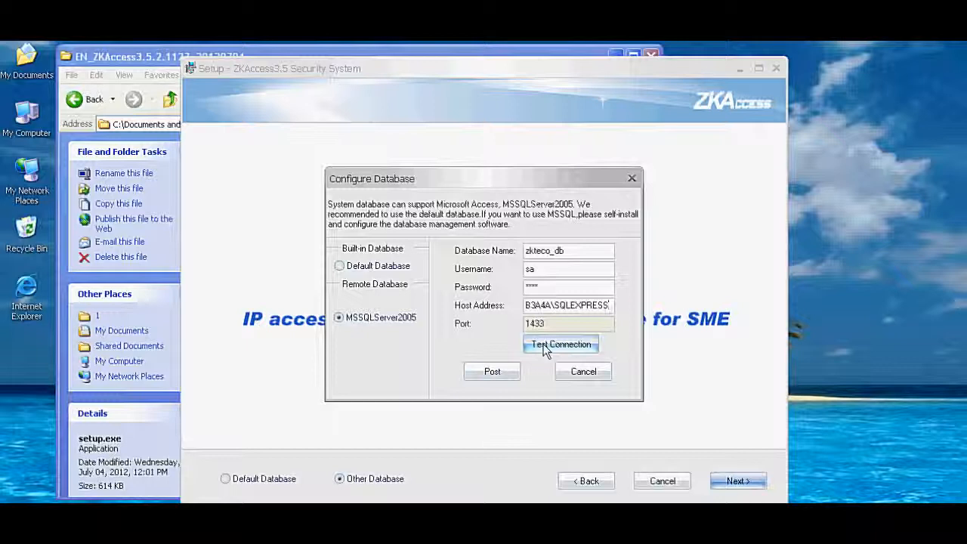
Test the database connection successfully and post the settings
left_click(560, 344)
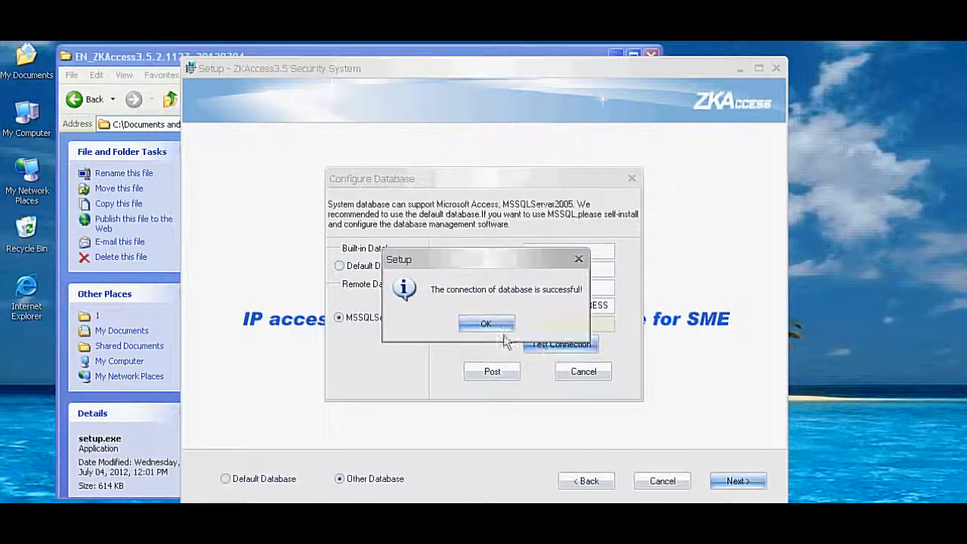
left_click(486, 324)
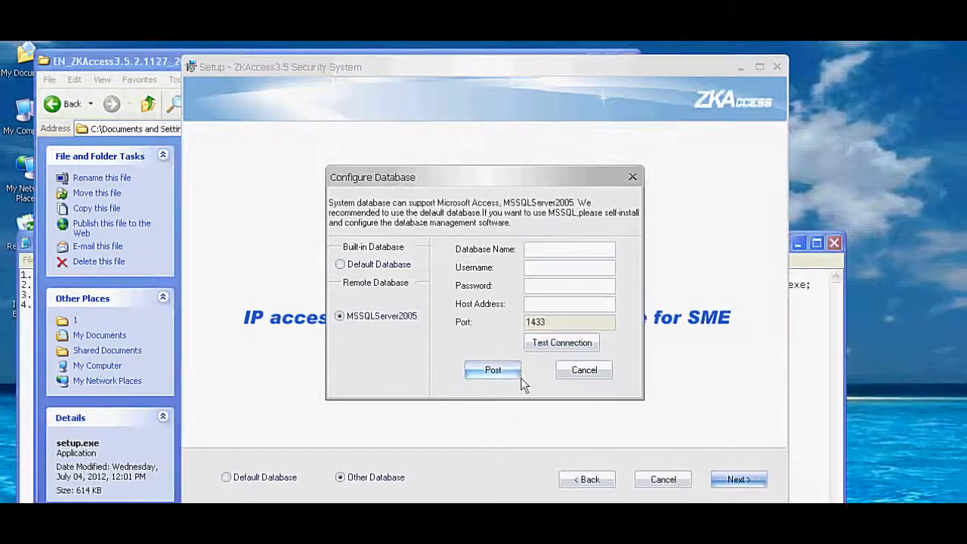
left_click(492, 368)
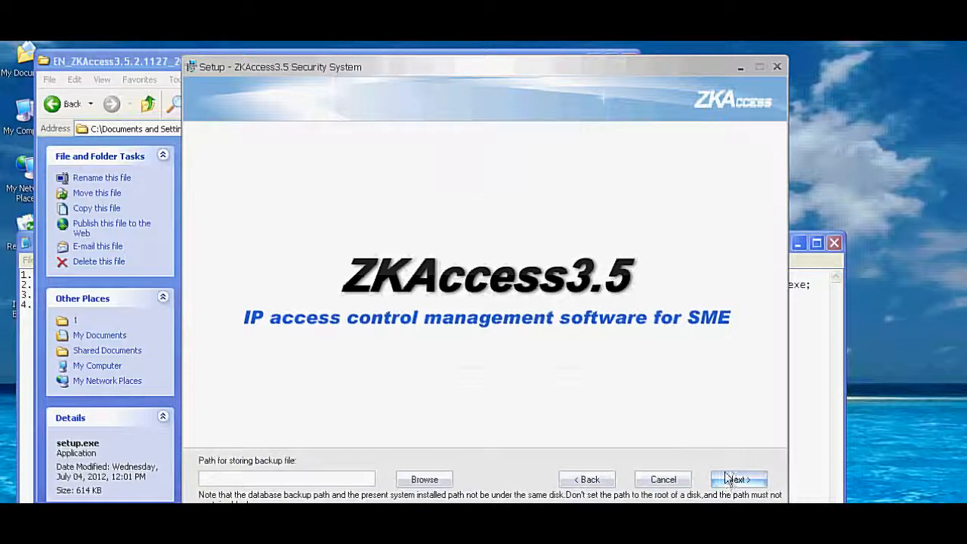
Set E:\backup as the backup storage folder and start the installation
left_click(423, 479)
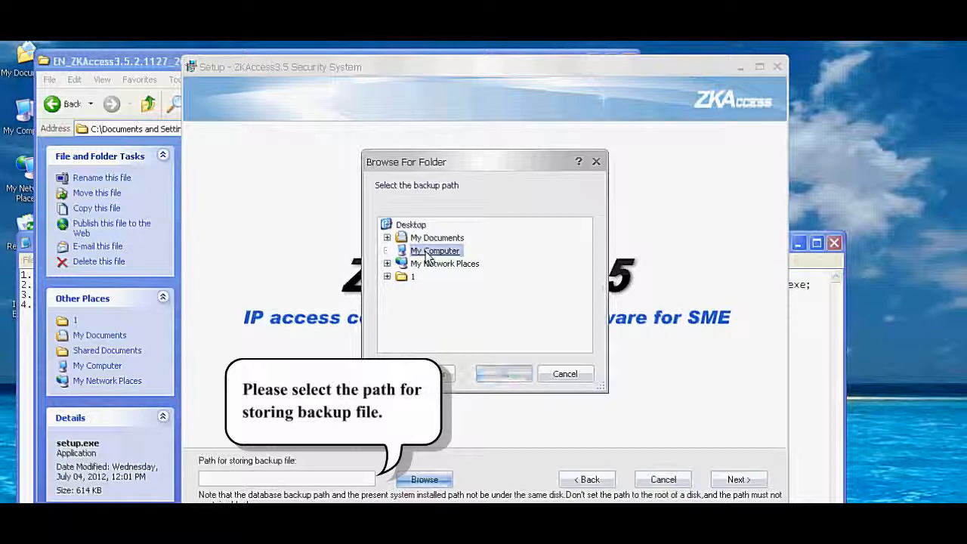
left_click(386, 251)
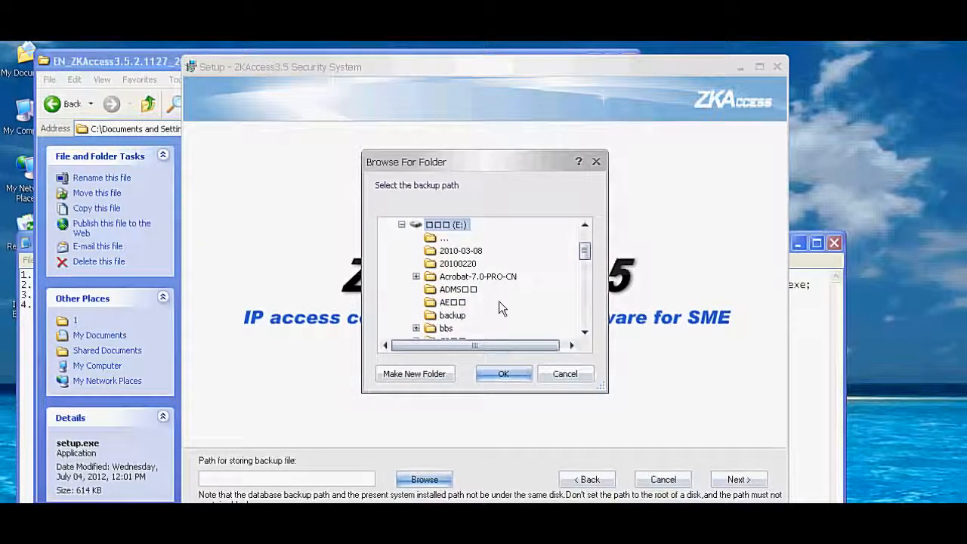
left_click(452, 316)
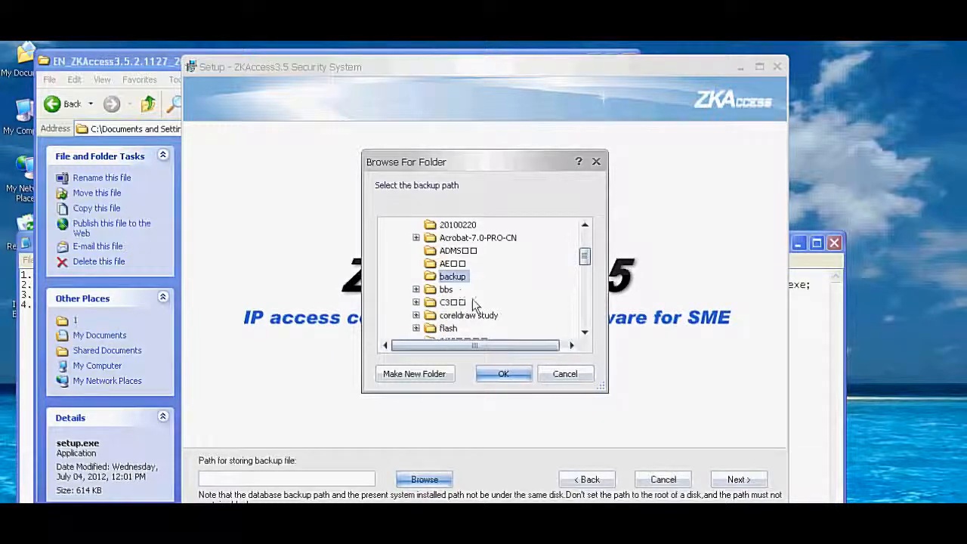
left_click(503, 373)
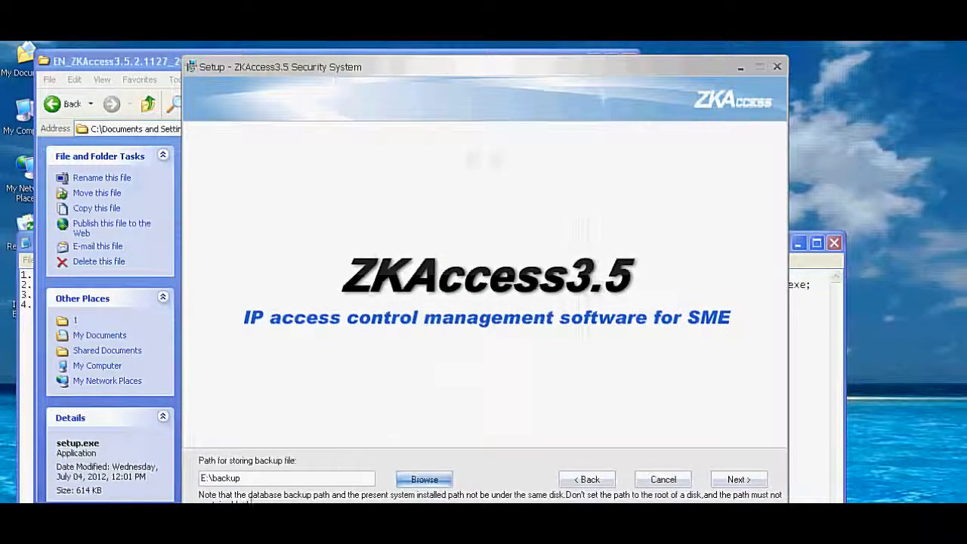
left_click(737, 479)
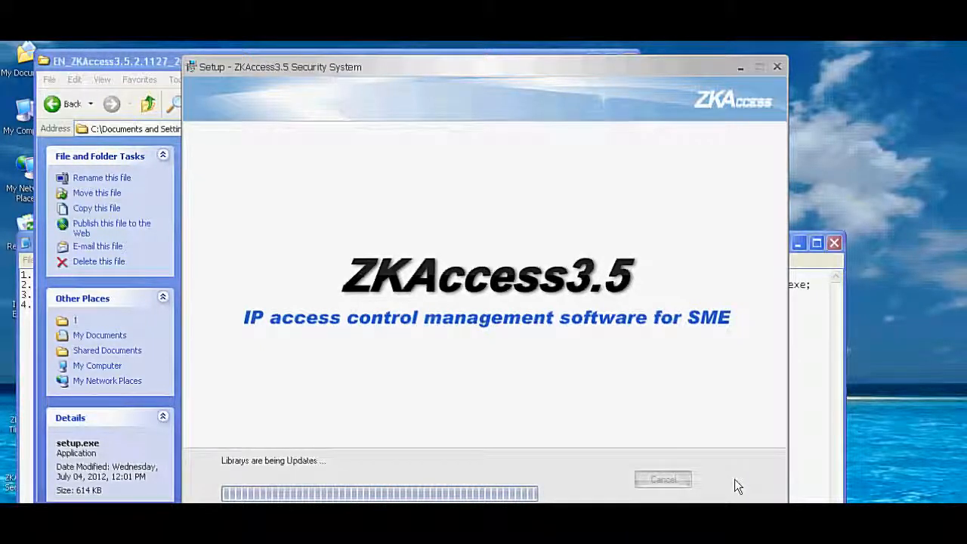
mouse_move(729, 483)
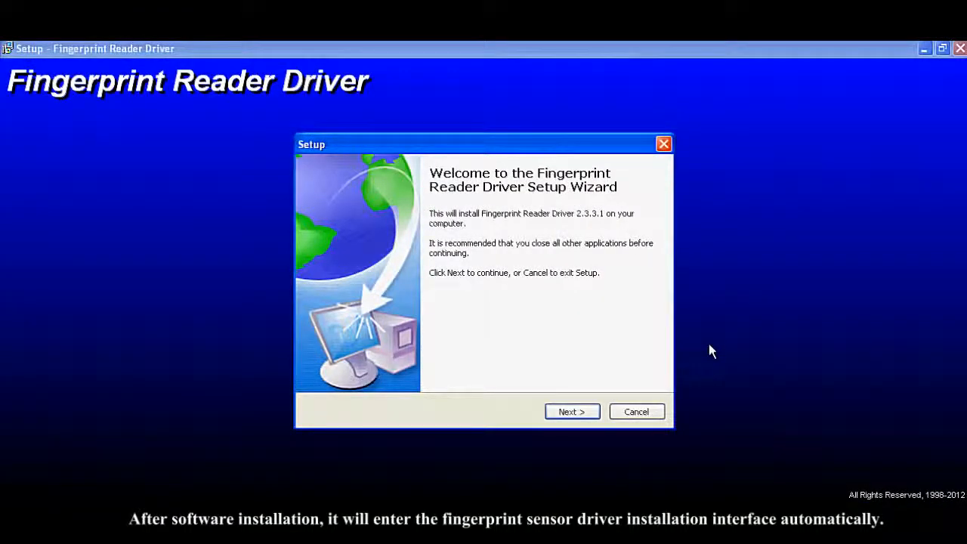
mouse_move(317, 127)
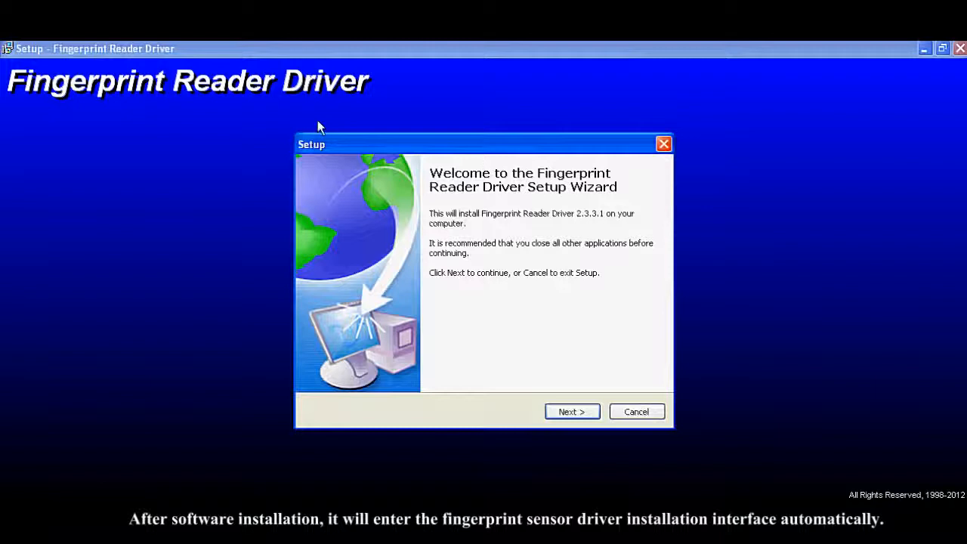
Install the Fingerprint Reader Driver through its wizard and finish it
left_click(571, 410)
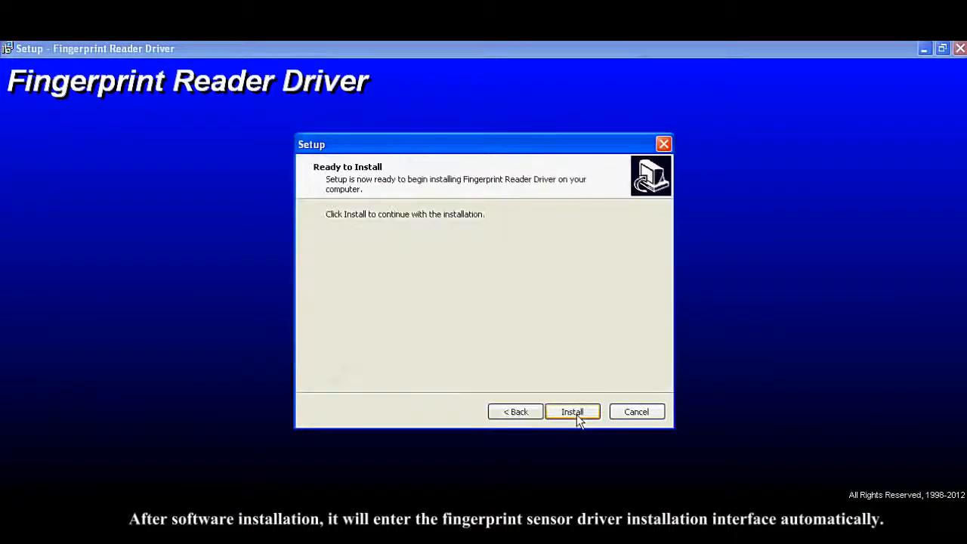
left_click(571, 411)
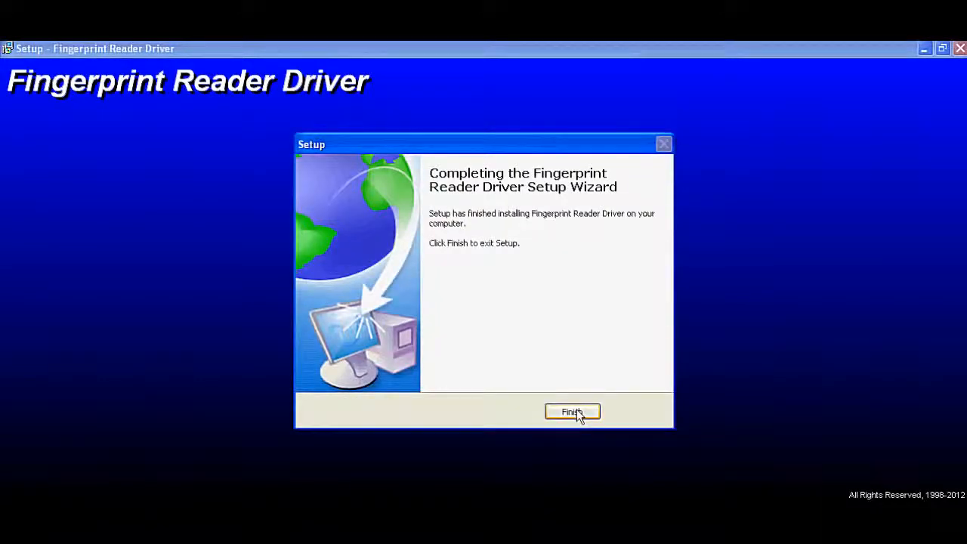
left_click(571, 411)
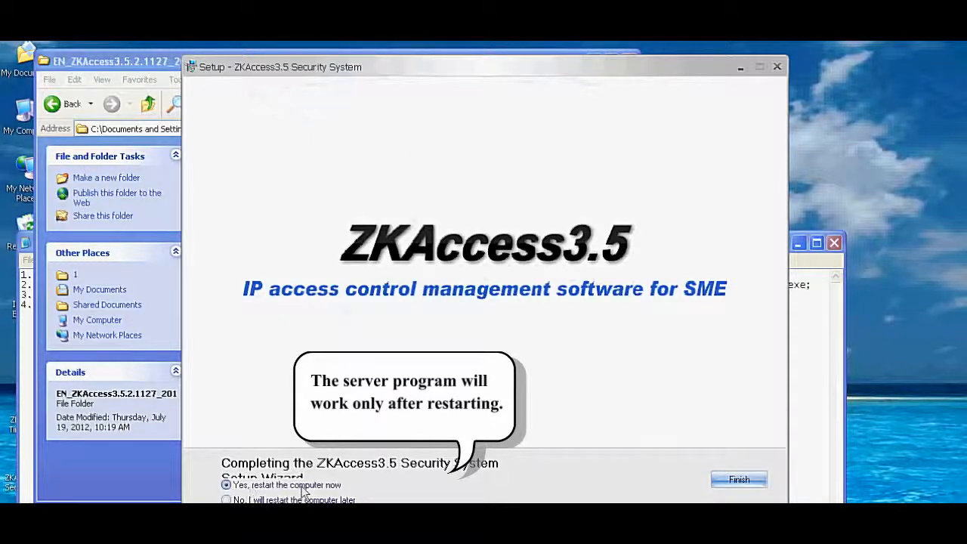
mouse_move(344, 495)
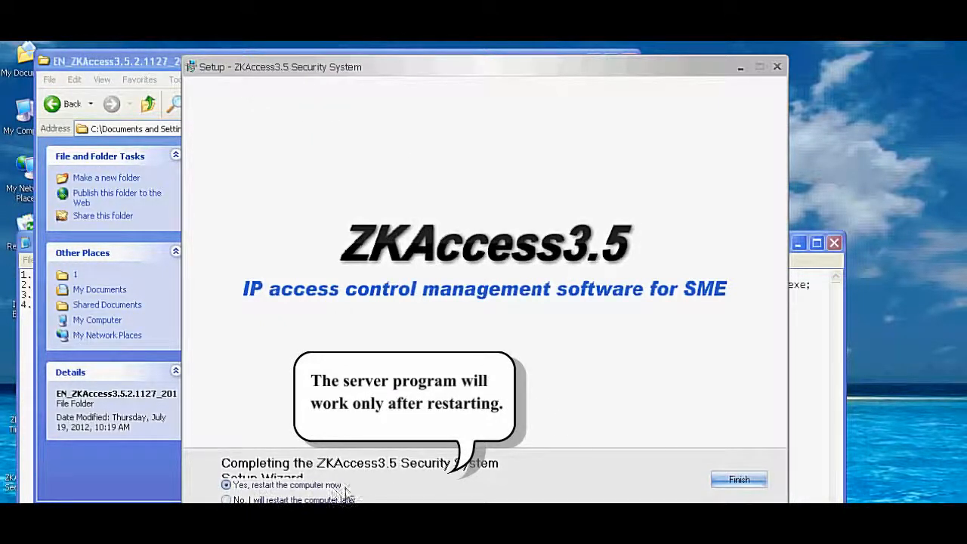
mouse_move(510, 448)
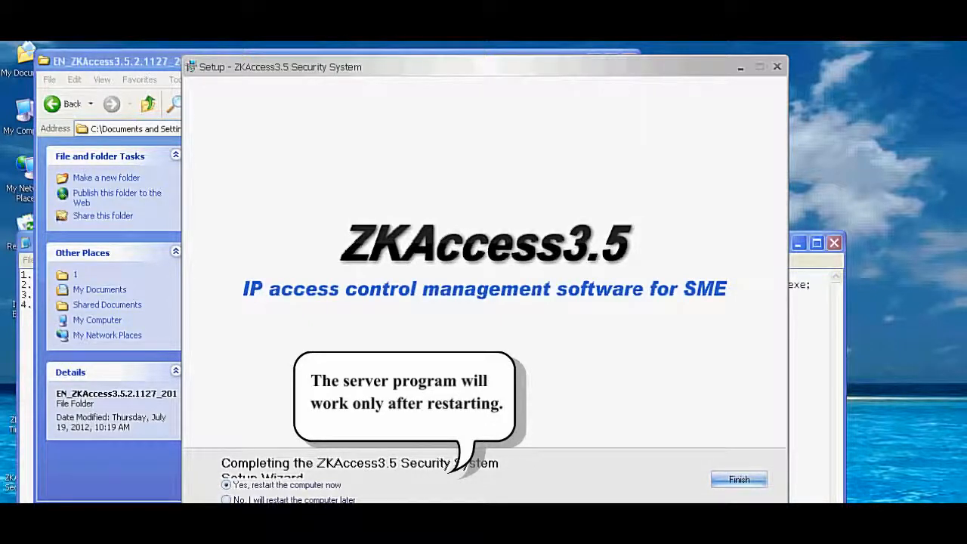
Finish ZKAccess3.5 Setup with 'Yes, restart the computer now' selected
left_click(737, 479)
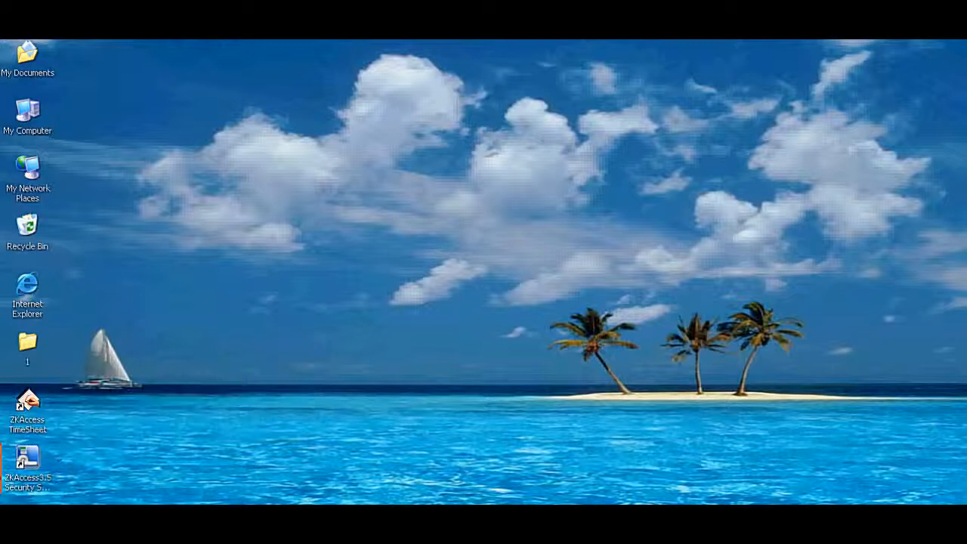
From Control Panel's Add or Remove Programs, select ZKAccess3.5 Security System and choose Remove
left_click(15, 536)
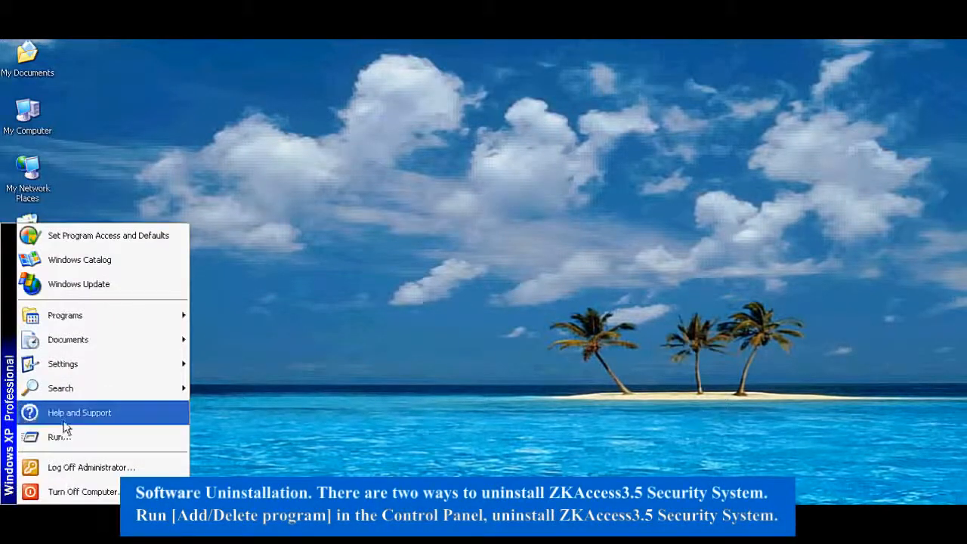
left_click(281, 281)
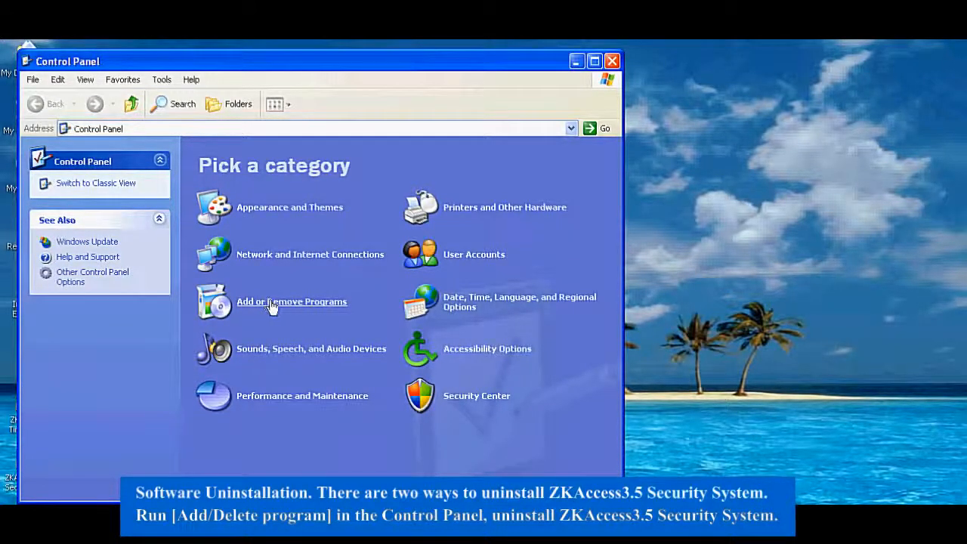
left_click(292, 302)
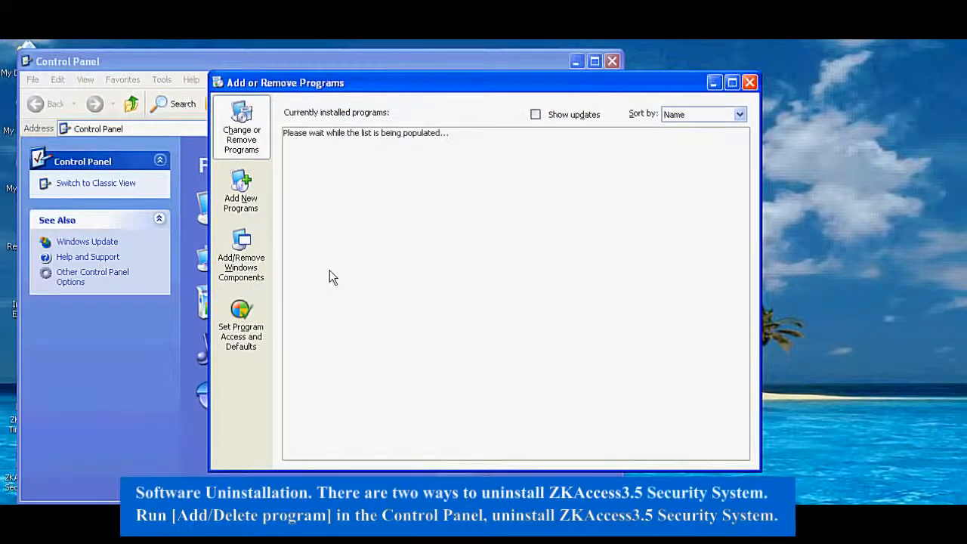
mouse_move(378, 254)
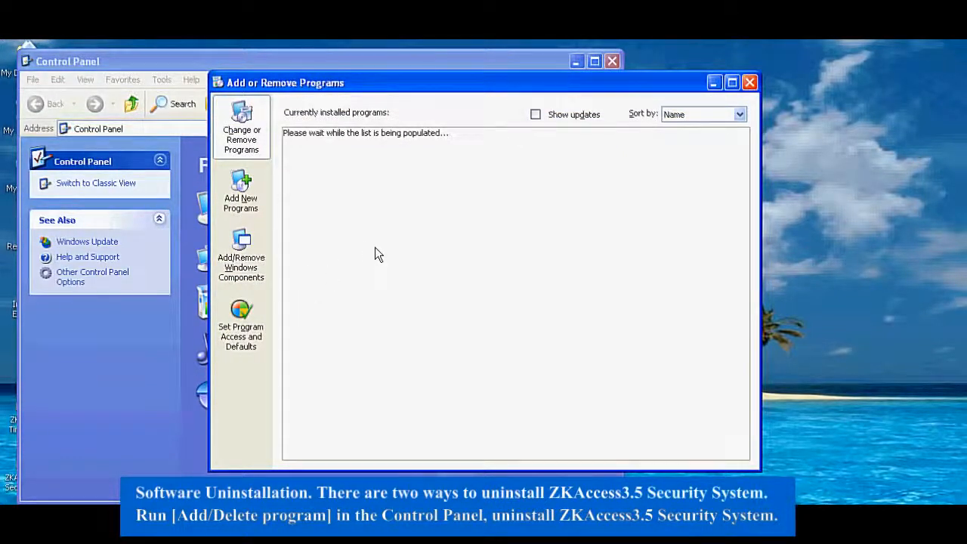
mouse_move(415, 266)
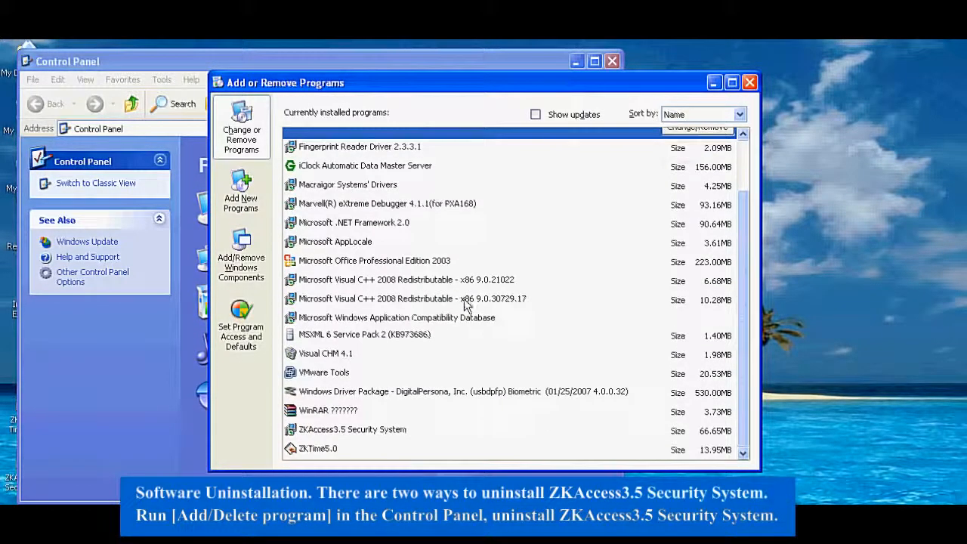
left_click(352, 429)
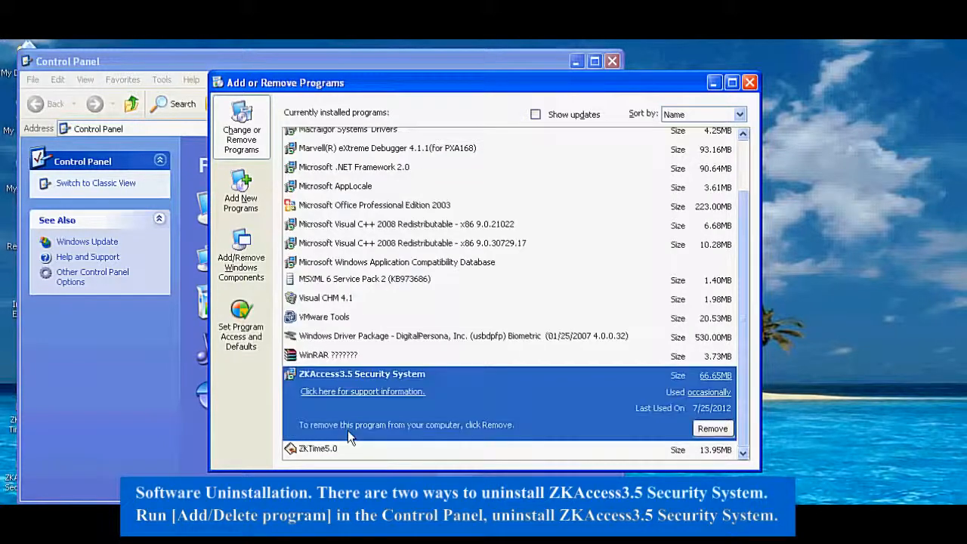
mouse_move(713, 429)
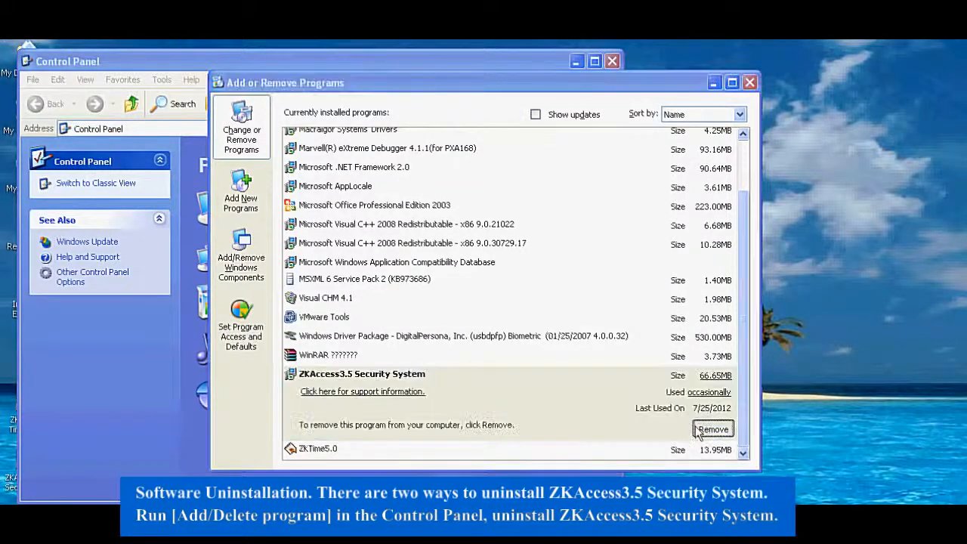
left_click(713, 429)
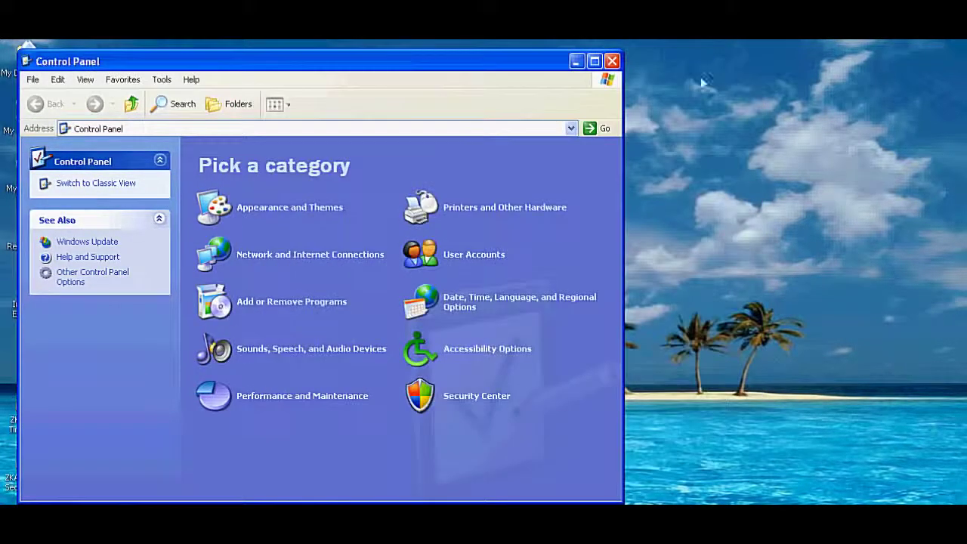
Close Control Panel and confirm complete removal of ZKAccess3.5 via Start > Programs uninstall entry
left_click(611, 61)
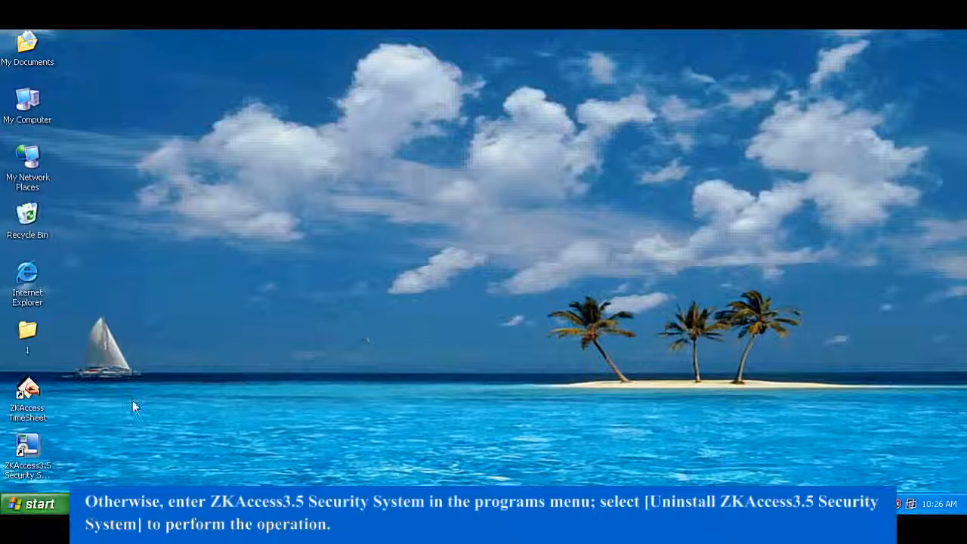
left_click(33, 504)
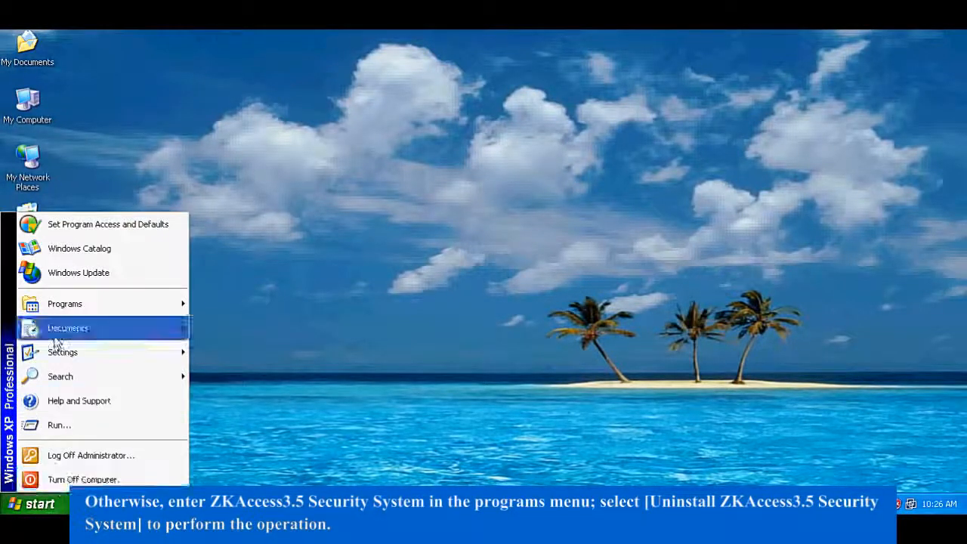
left_click(64, 302)
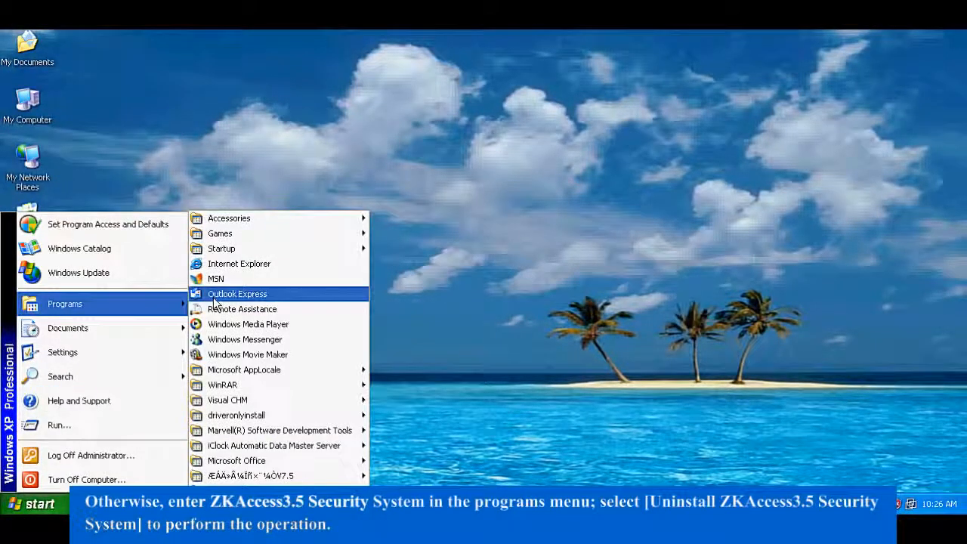
mouse_move(223, 386)
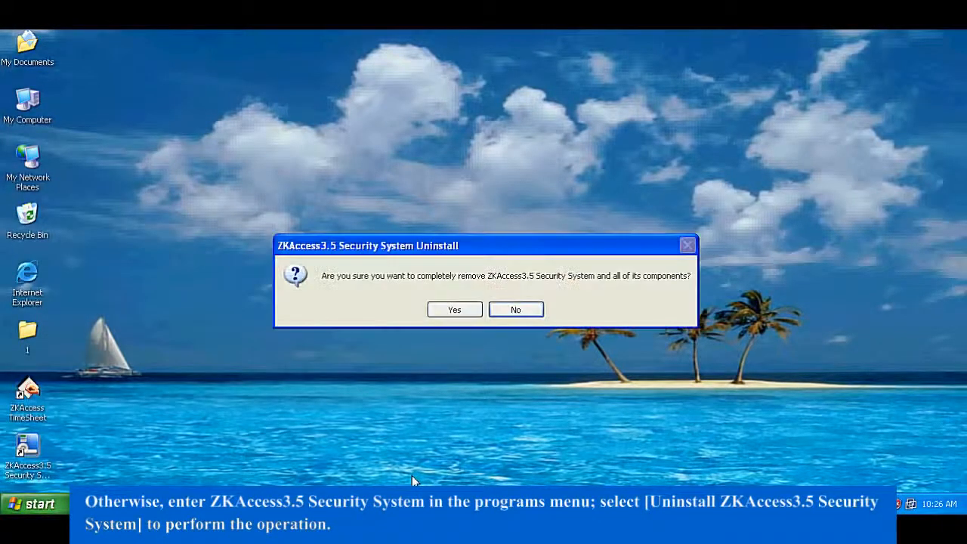
mouse_move(517, 308)
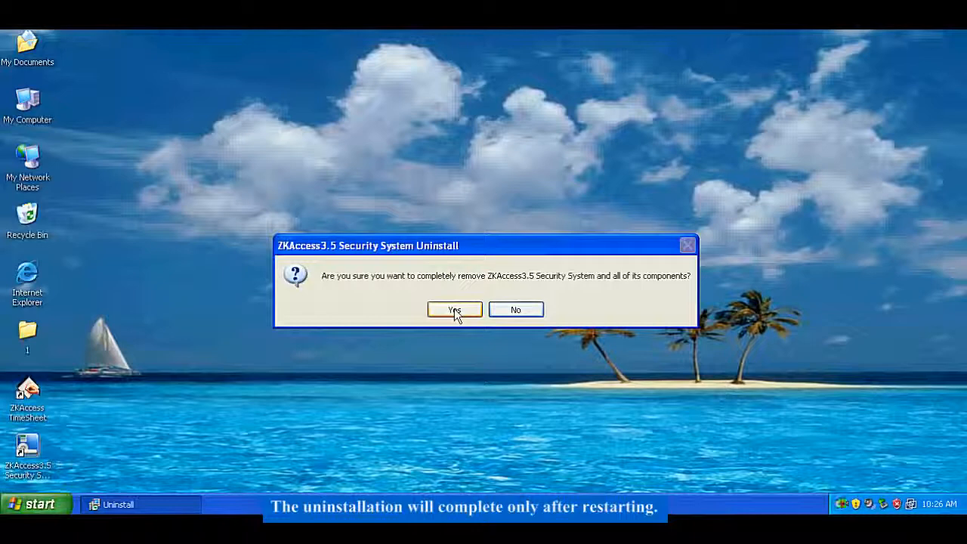
left_click(453, 309)
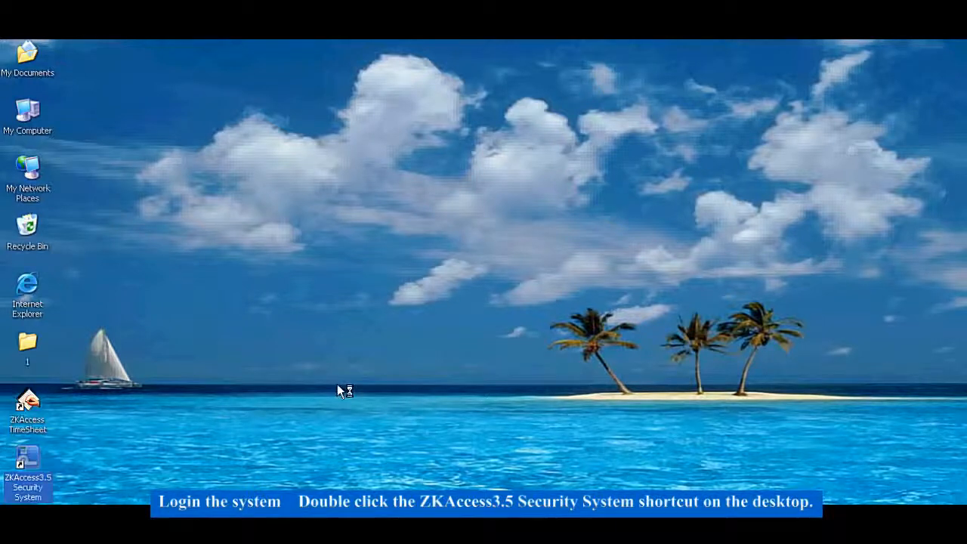
mouse_move(370, 378)
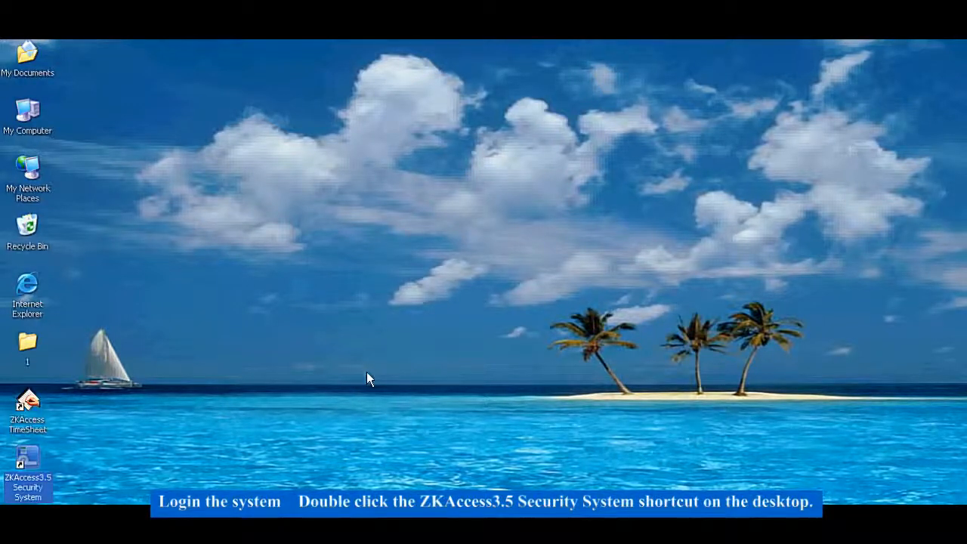
Launch ZKAccess3.5 from the desktop shortcut and log in with username admin and password admin
double_click(27, 465)
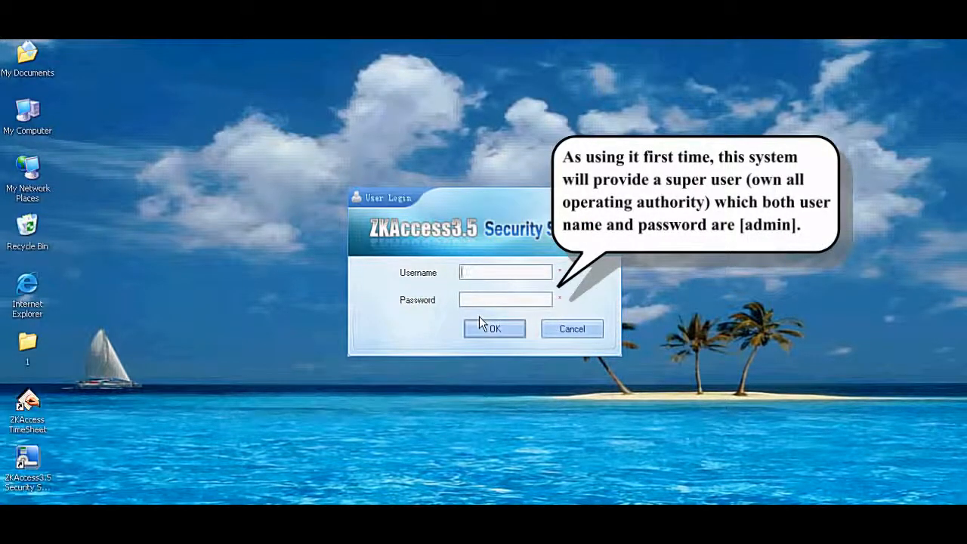
type("admin")
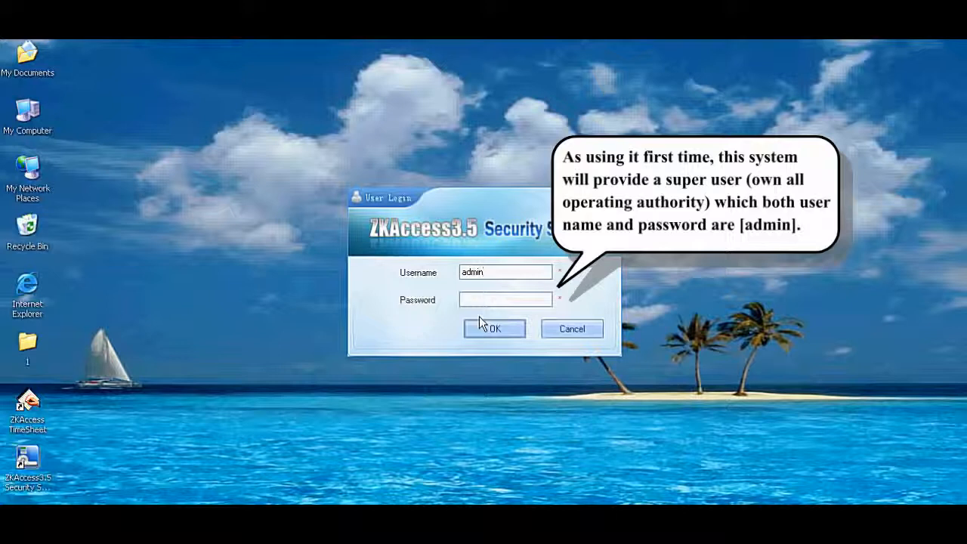
type("1")
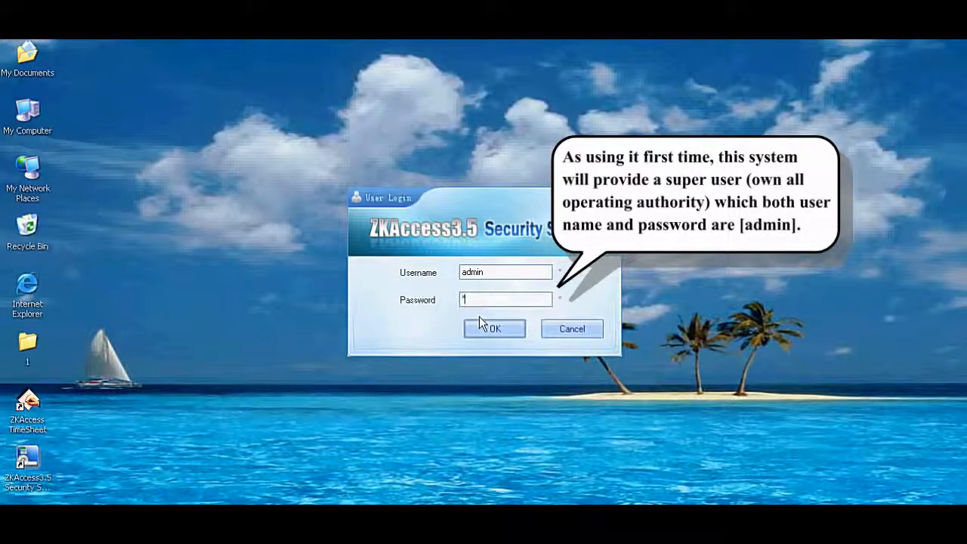
type("admin")
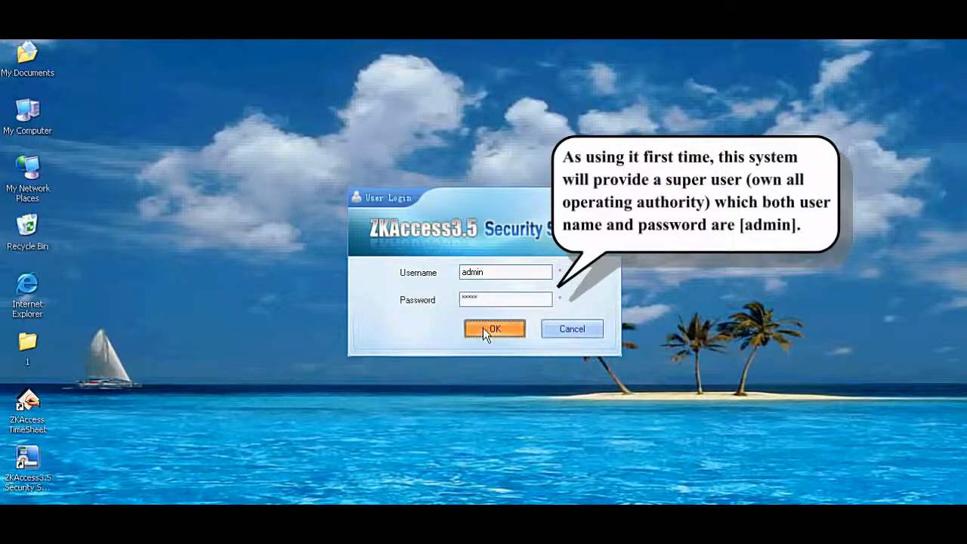
left_click(493, 330)
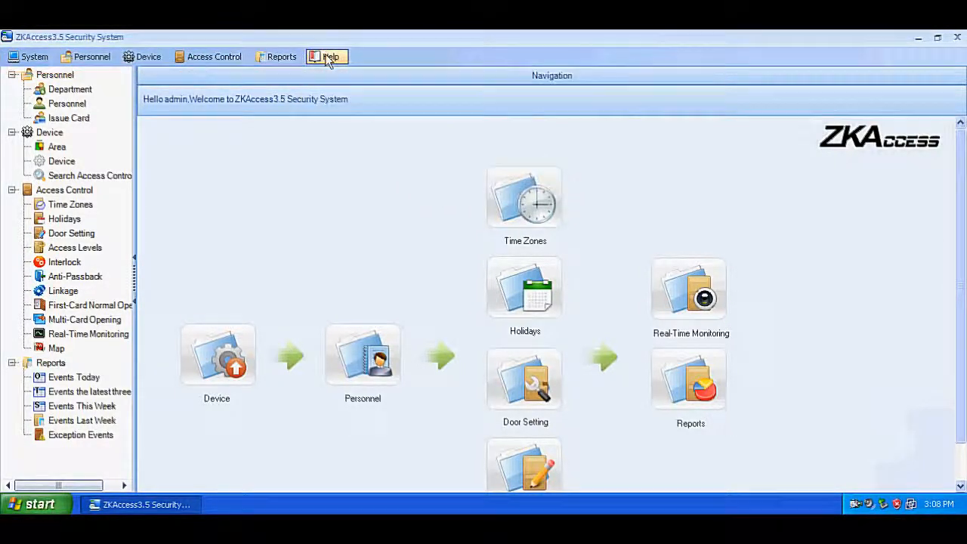
left_click(329, 57)
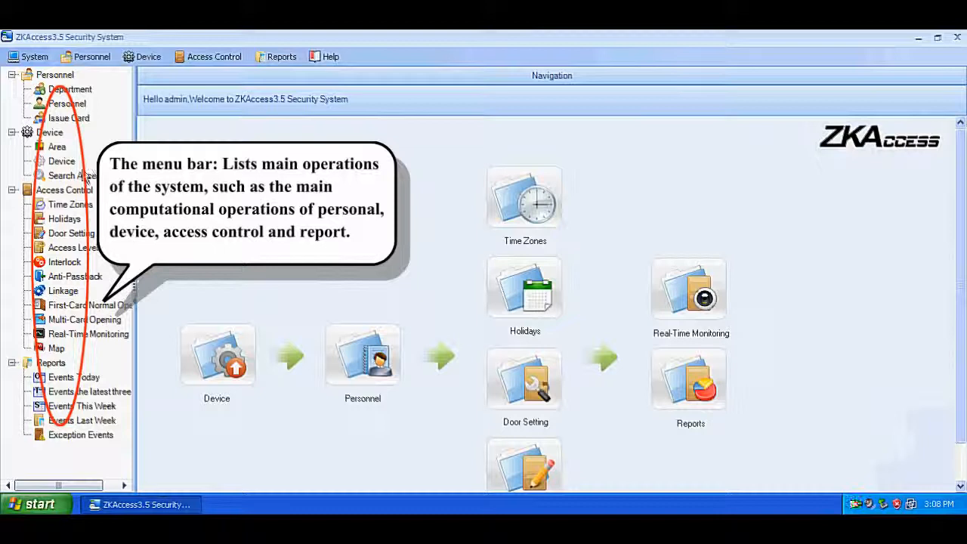
left_click(52, 362)
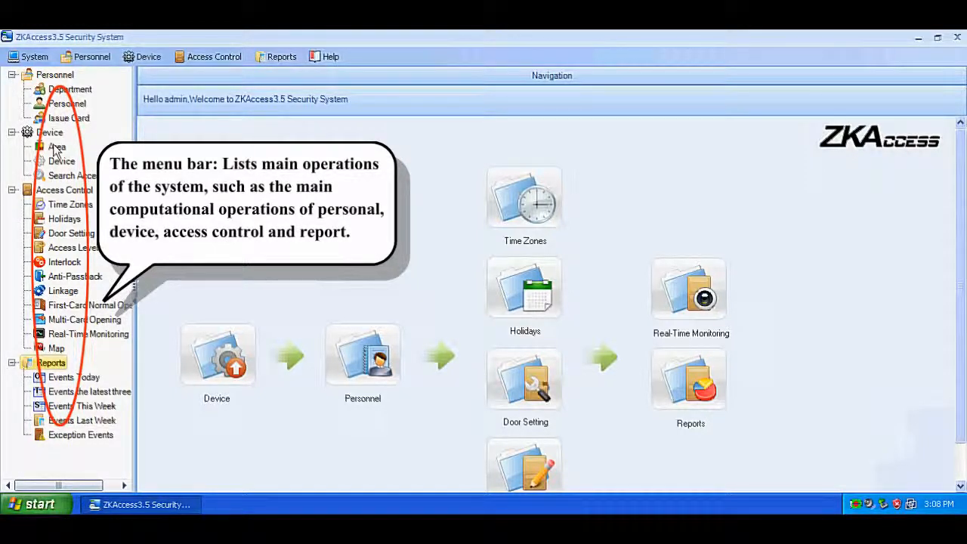
mouse_move(54, 269)
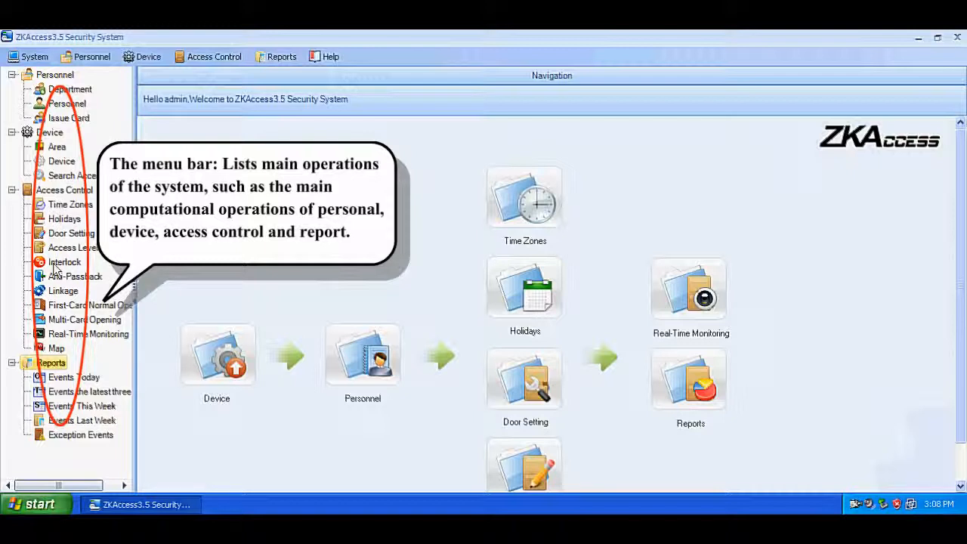
mouse_move(61, 367)
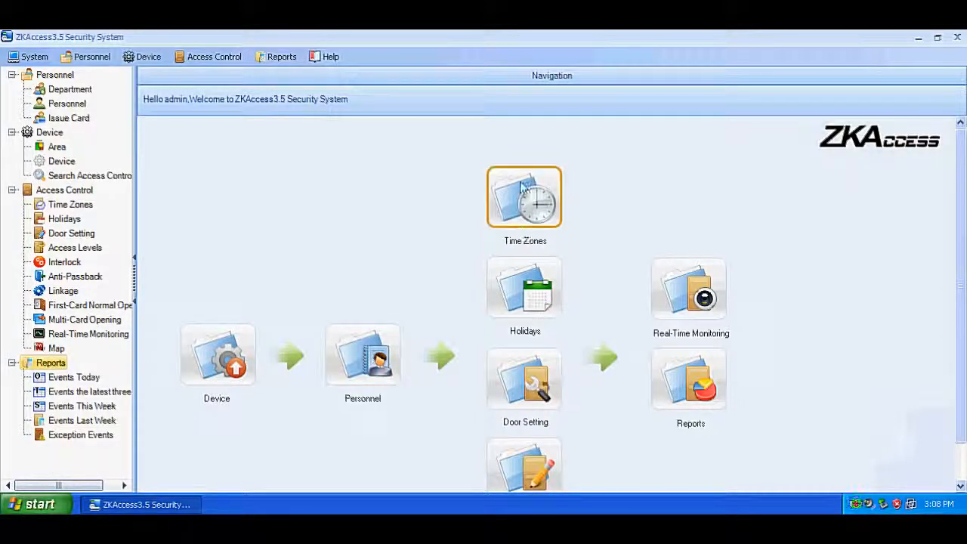
mouse_move(524, 465)
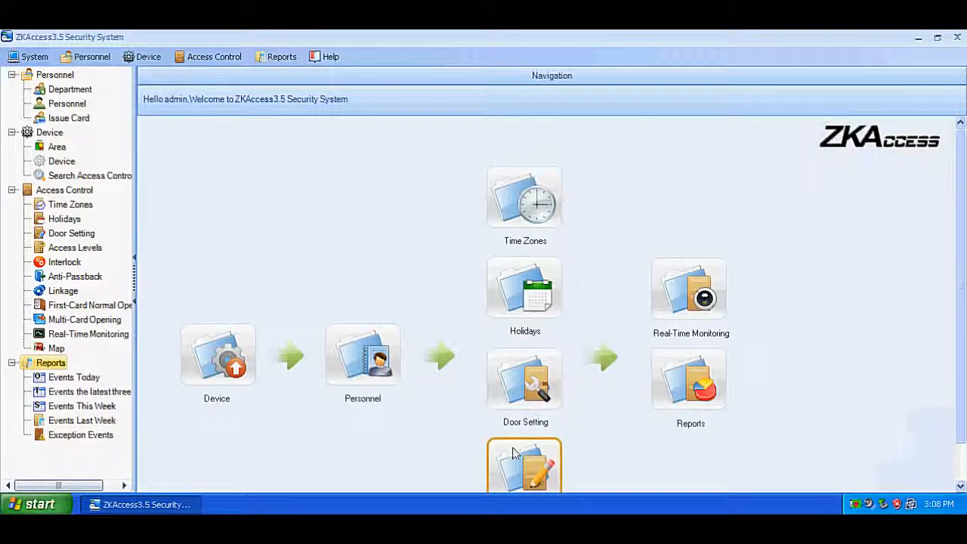
mouse_move(595, 448)
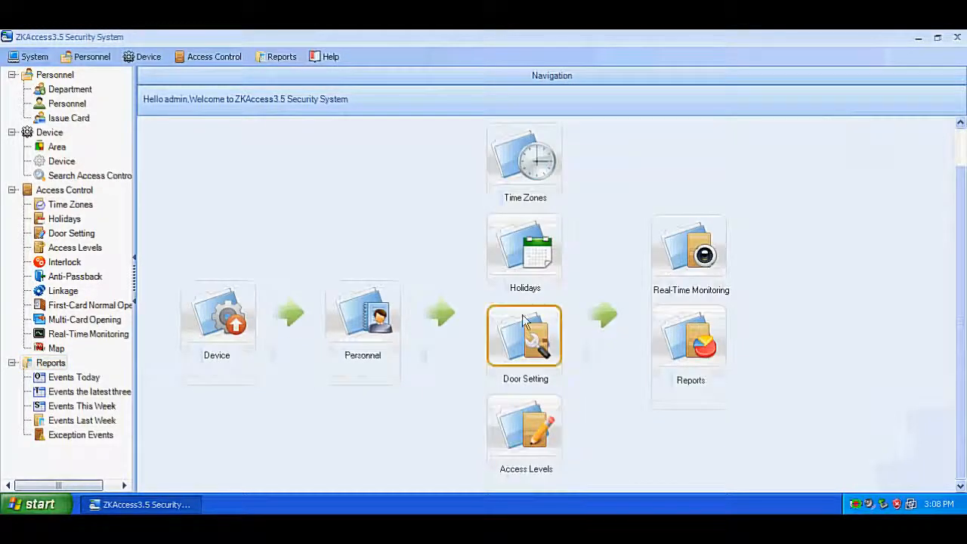
mouse_move(688, 245)
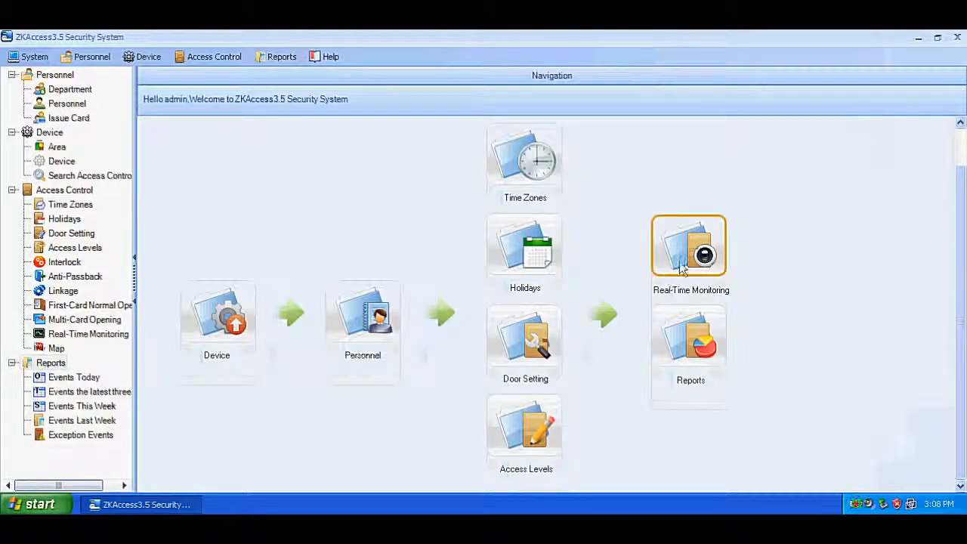
mouse_move(689, 335)
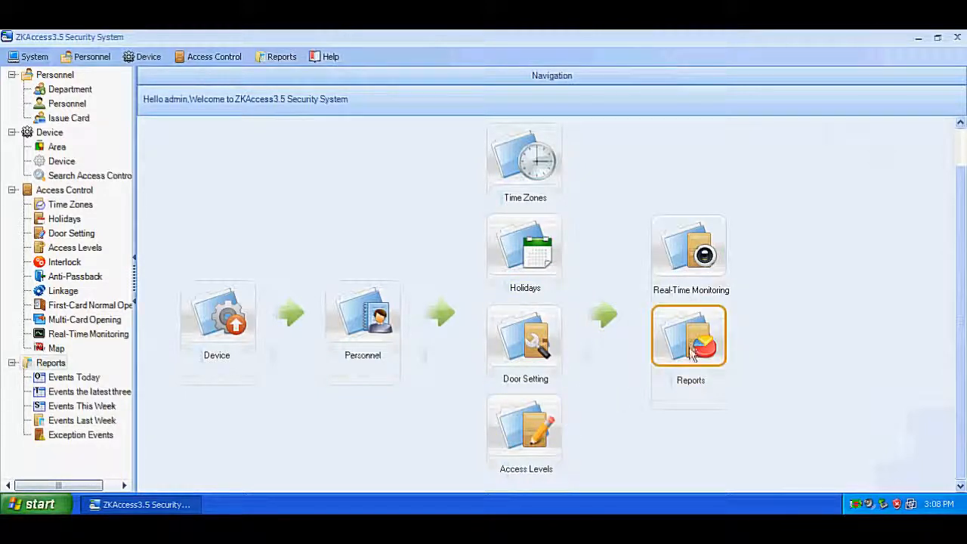
mouse_move(778, 391)
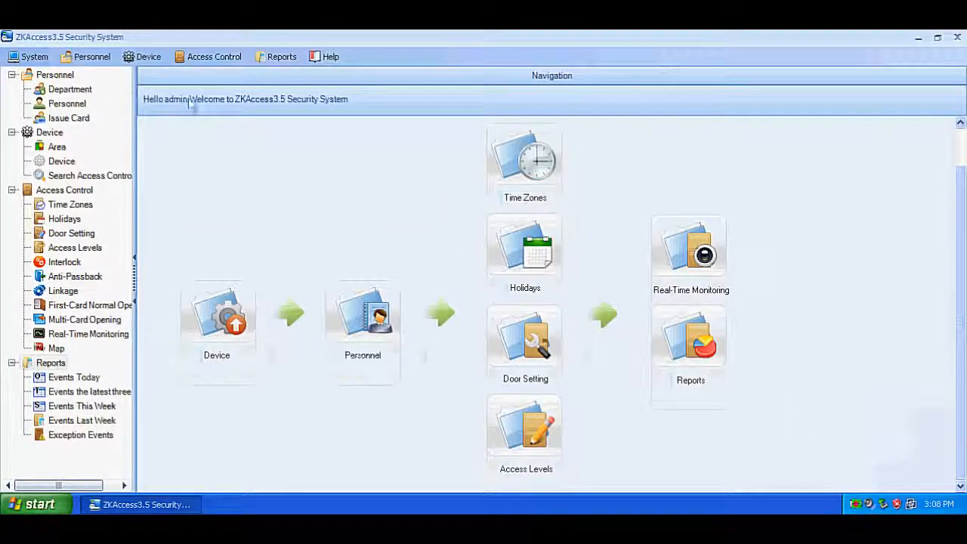
Bring up the Modify Password dialog from the System menu, old and new password fields empty
left_click(34, 56)
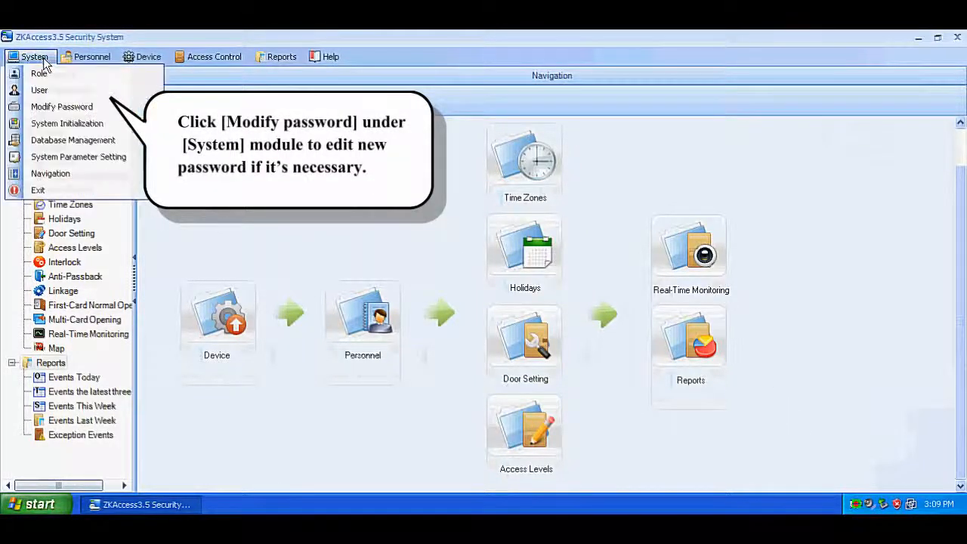
mouse_move(60, 106)
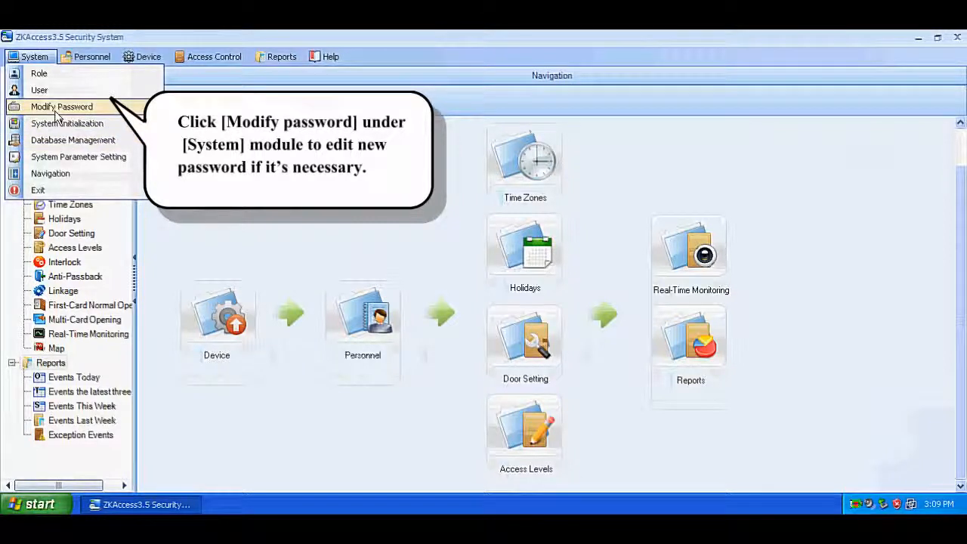
left_click(60, 106)
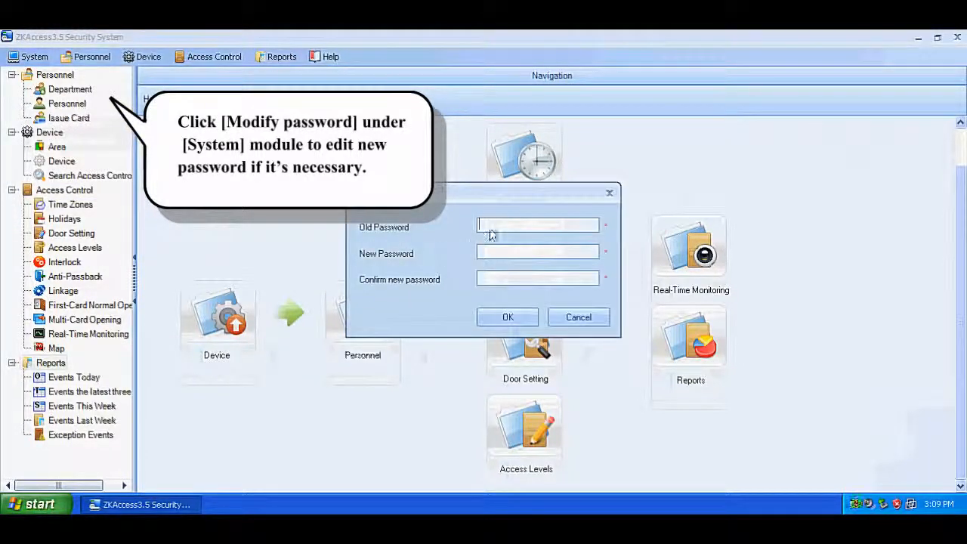